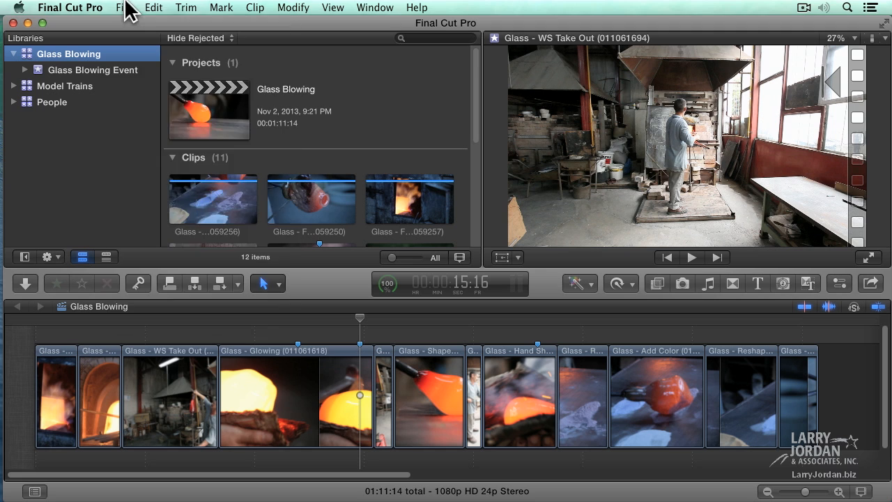
Start a New Project from the Glass Blowing library's shortcut menu.
left_click(123, 9)
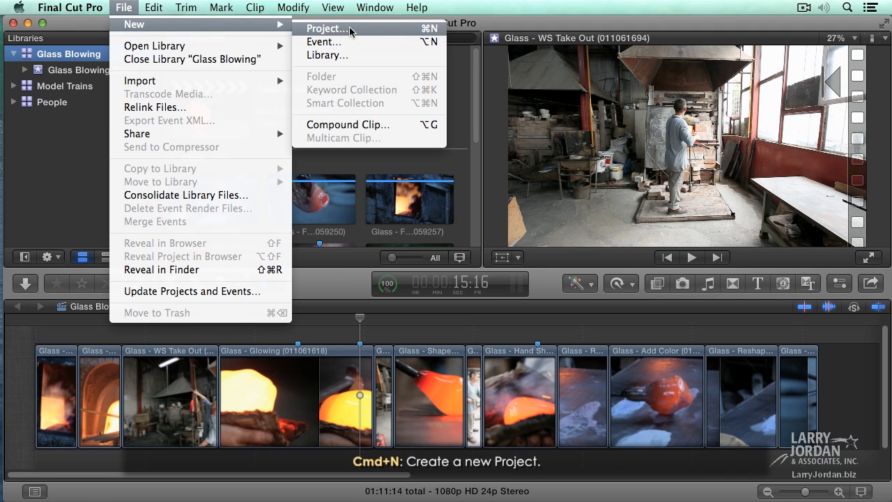
mouse_move(411, 35)
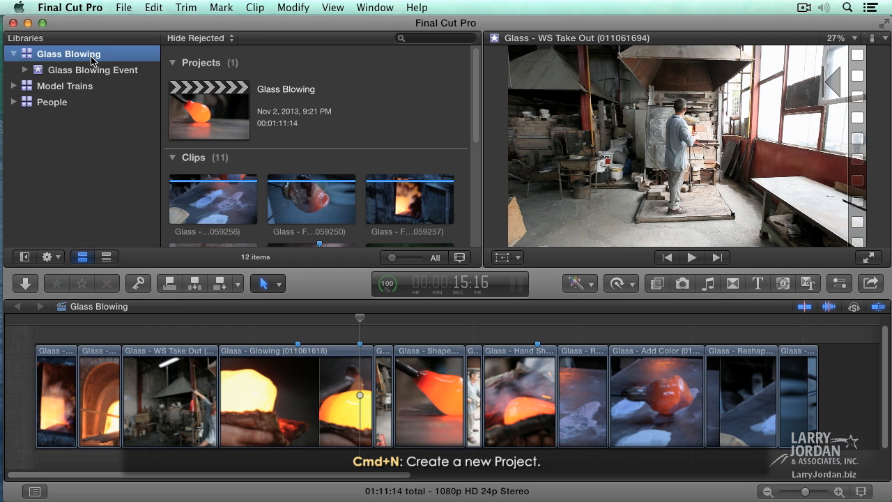
right_click(70, 53)
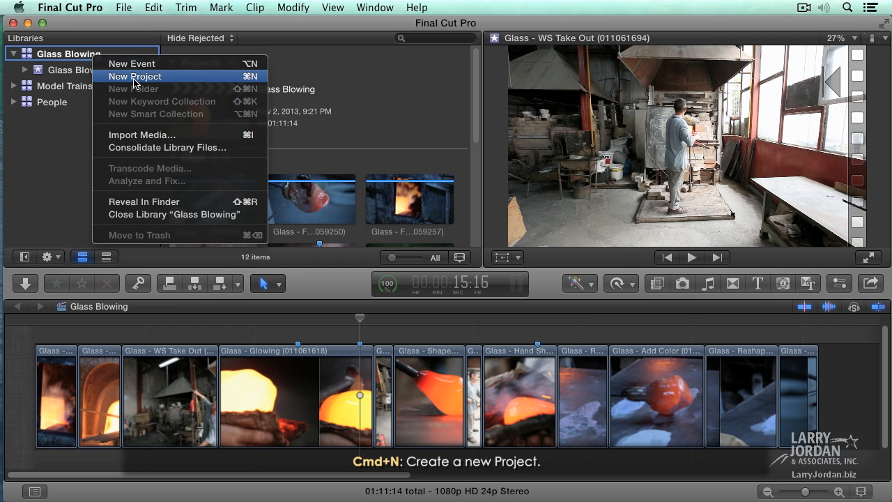
left_click(134, 75)
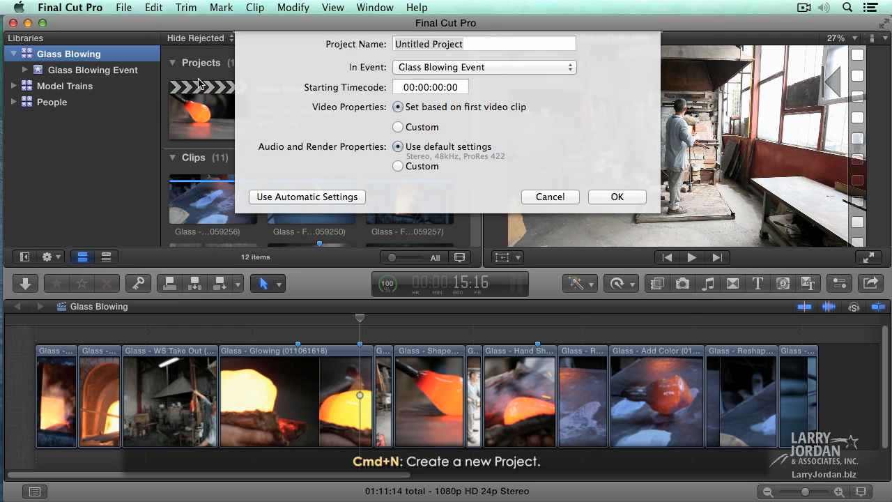
Name the project 'My New Project' and keep Glass Blowing Event as its event.
left_click(483, 44)
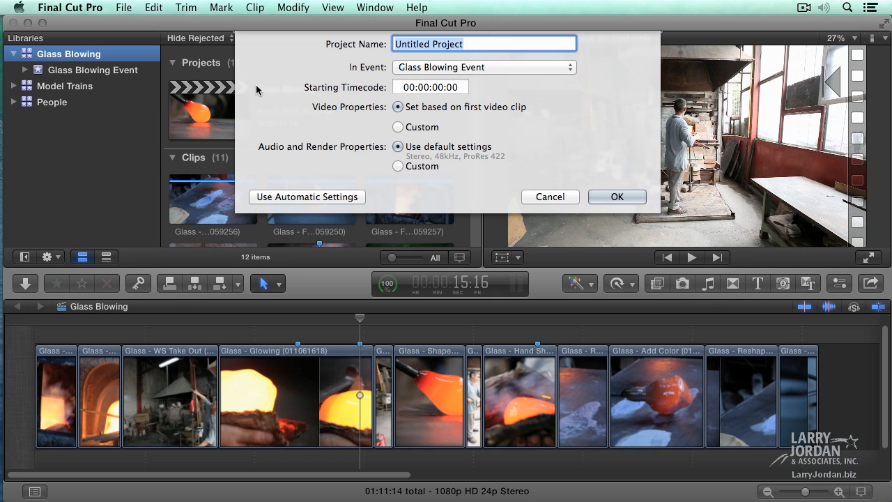
type("My New Pro")
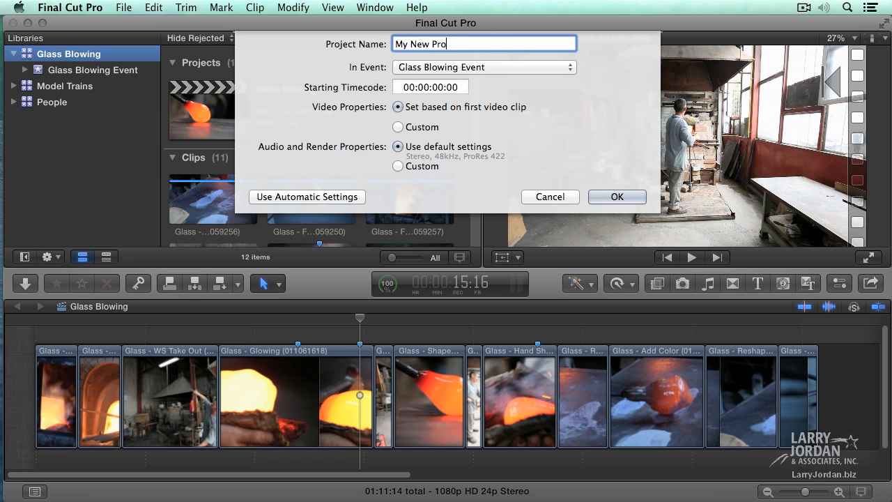
type("ject")
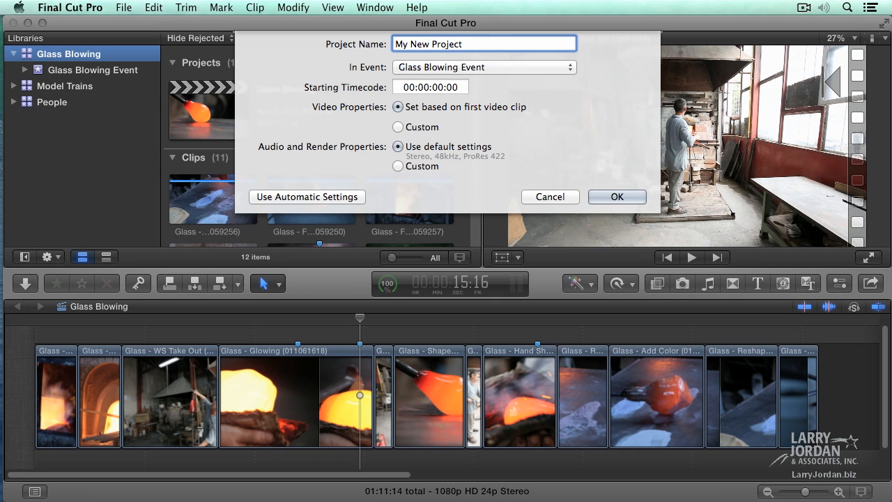
left_click(484, 67)
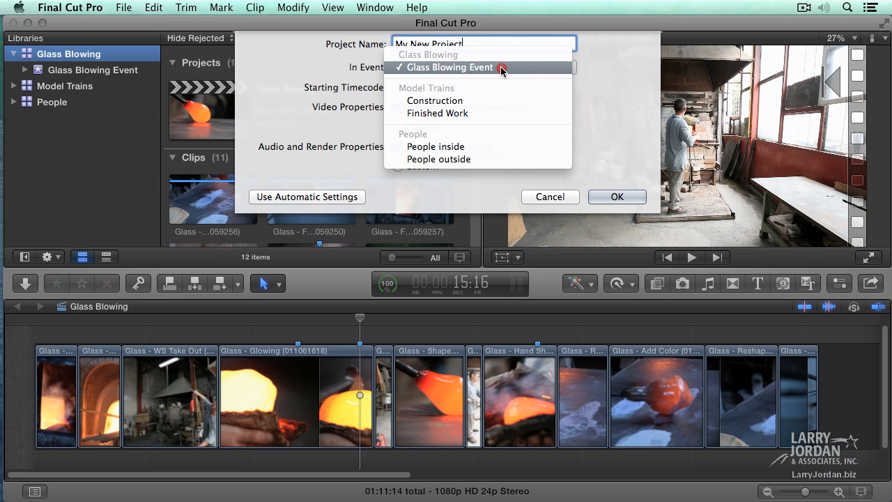
mouse_move(518, 159)
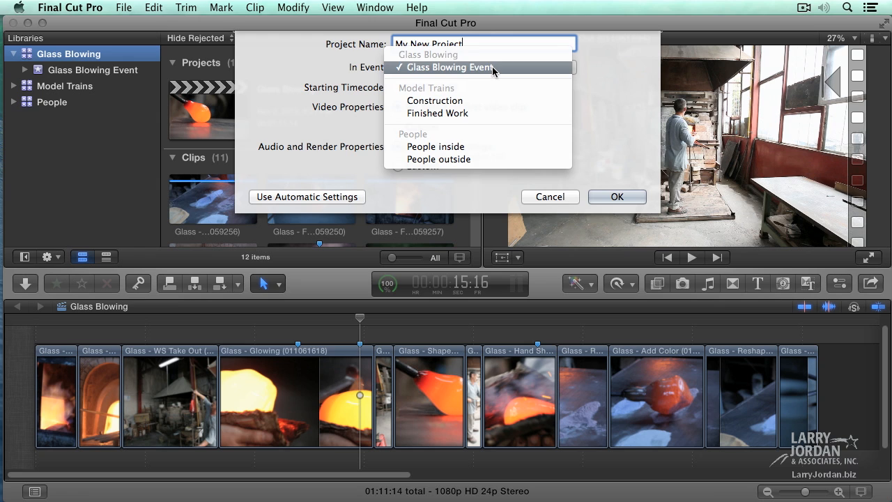
left_click(447, 67)
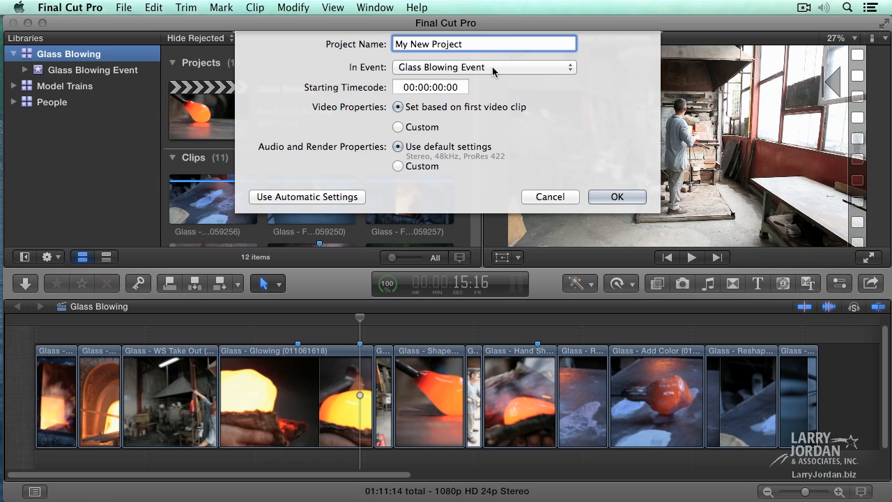
left_click(484, 43)
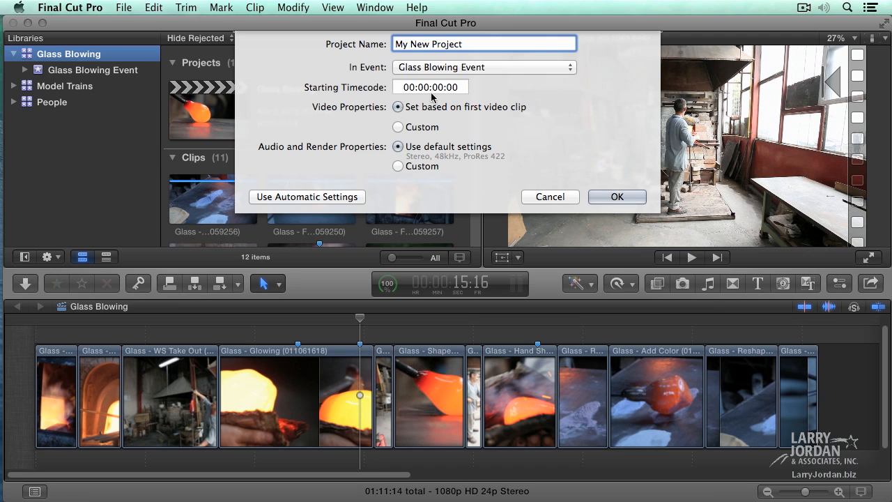
mouse_move(392, 81)
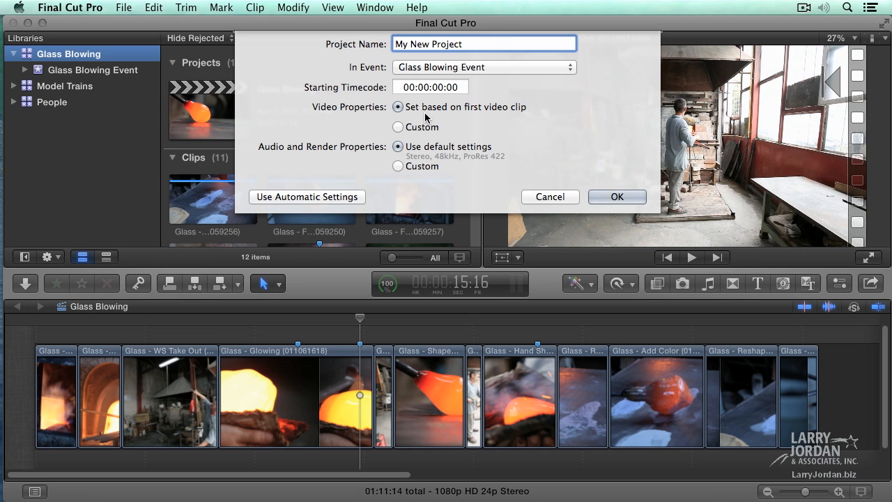
left_click(484, 44)
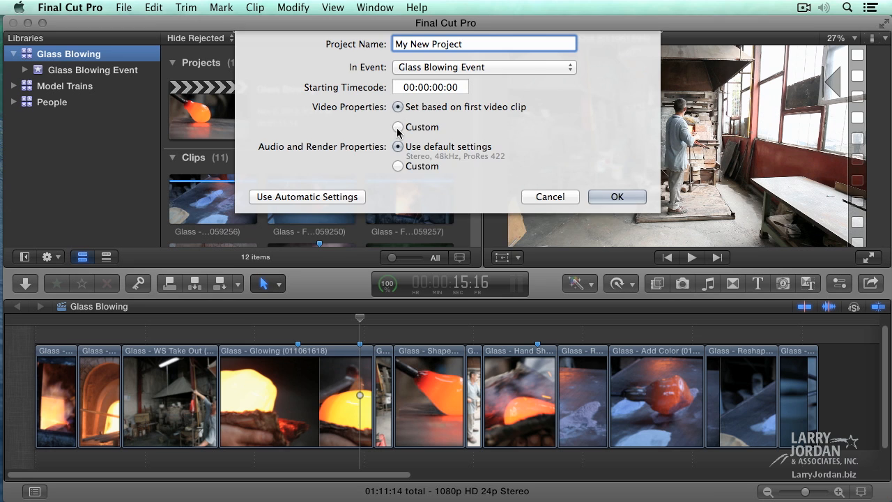
left_click(399, 127)
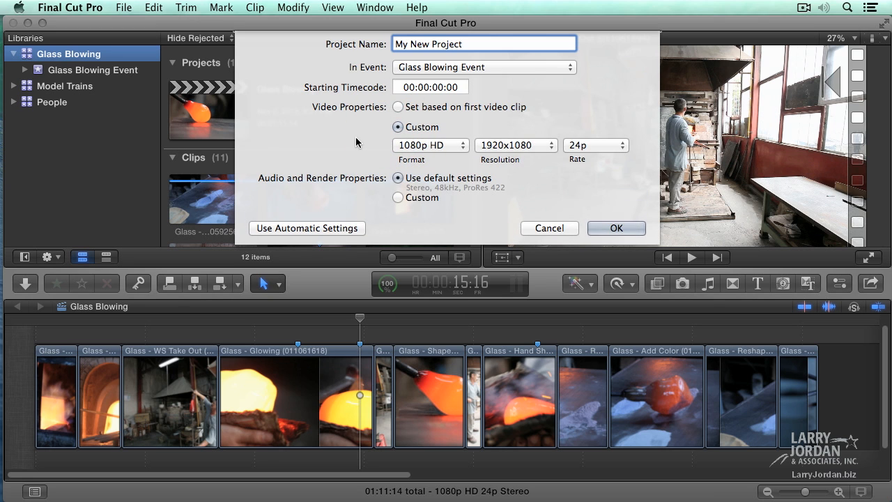
mouse_move(454, 147)
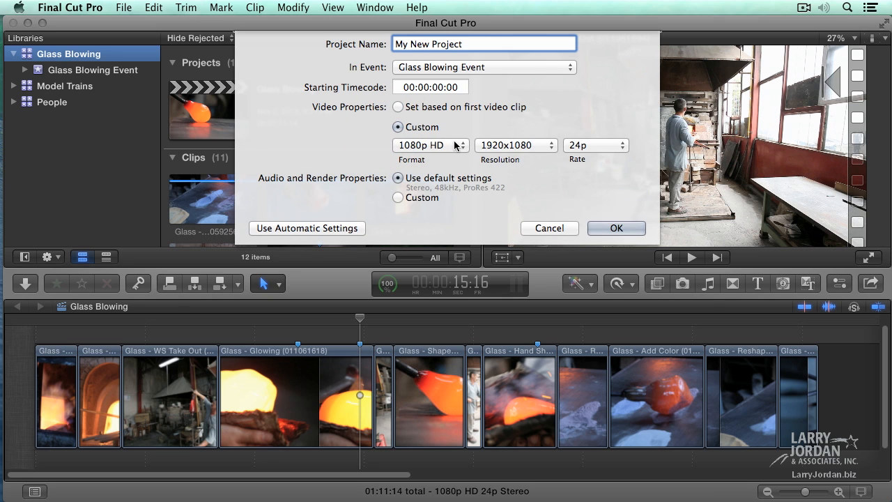
left_click(431, 145)
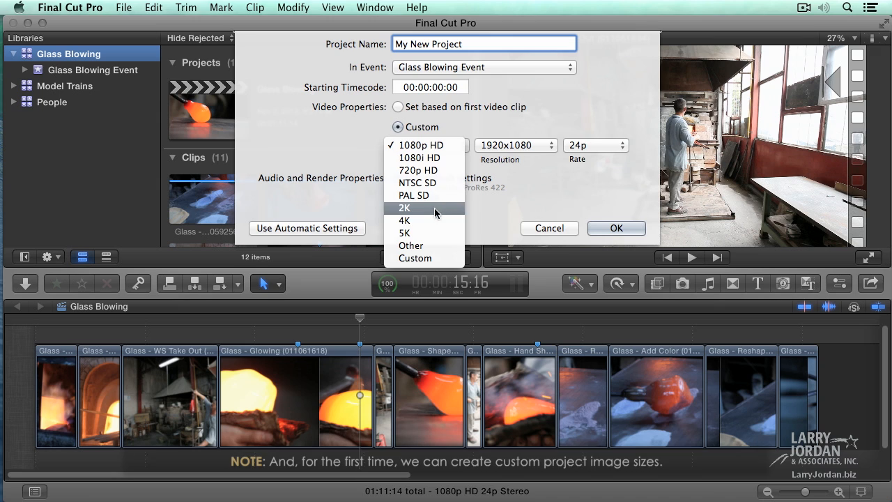
mouse_move(439, 217)
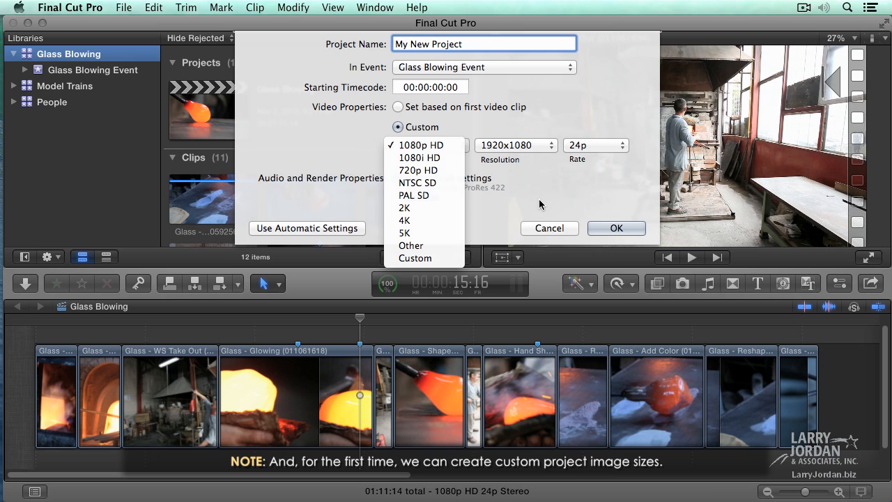
left_click(516, 145)
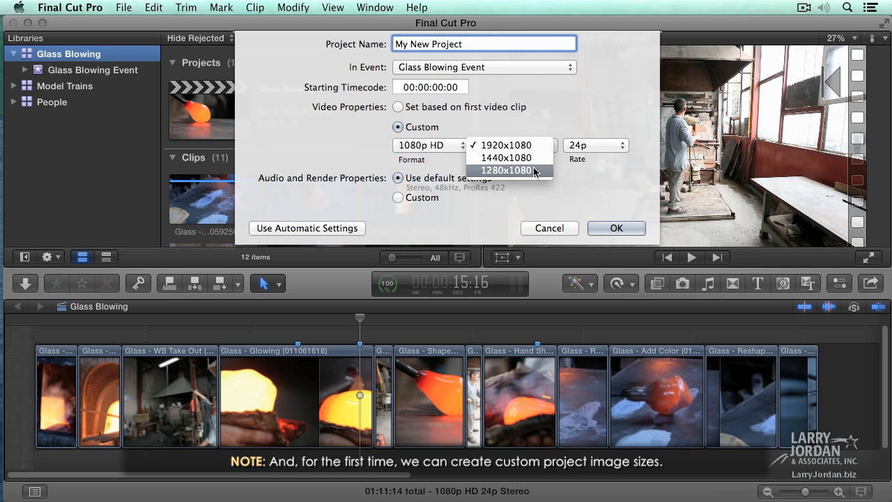
left_click(597, 145)
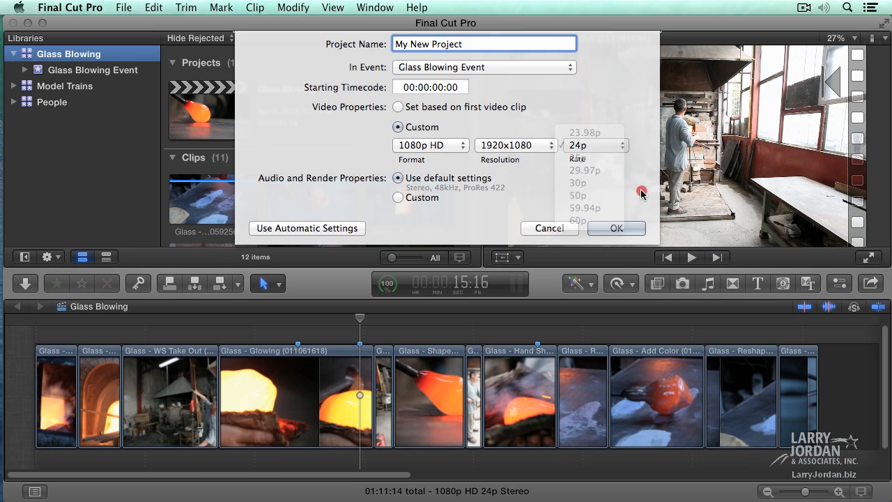
left_click(577, 145)
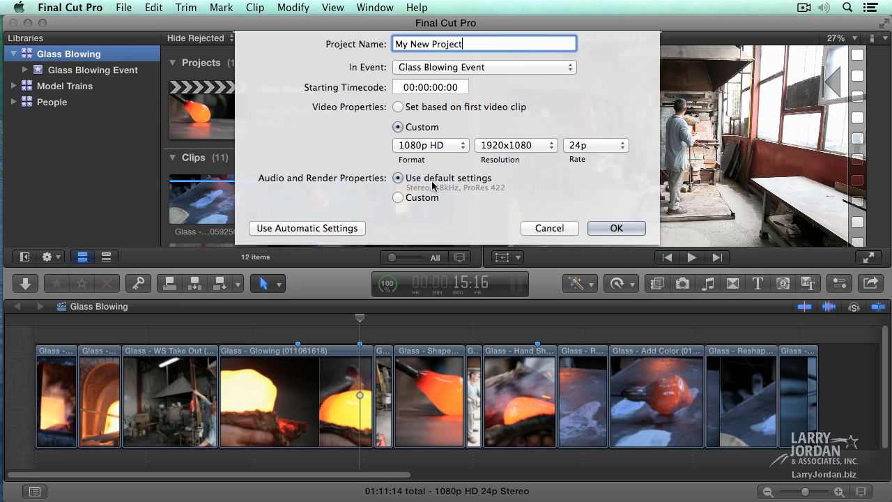
mouse_move(463, 198)
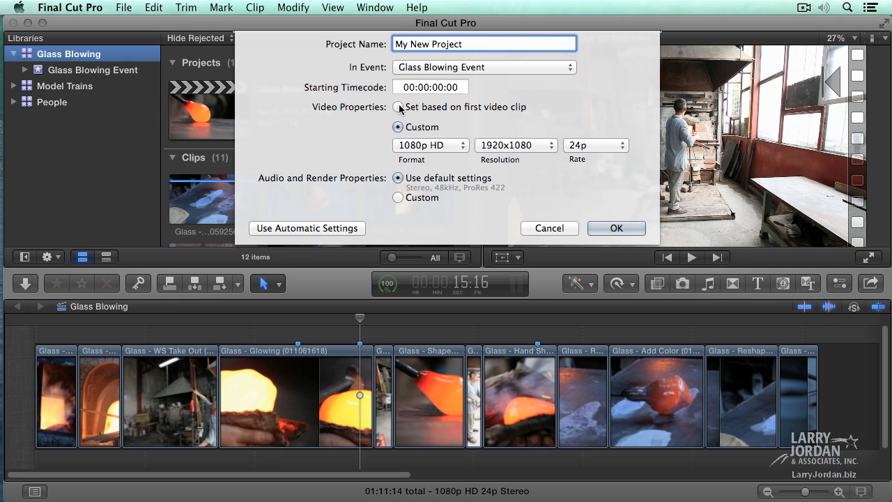
left_click(399, 106)
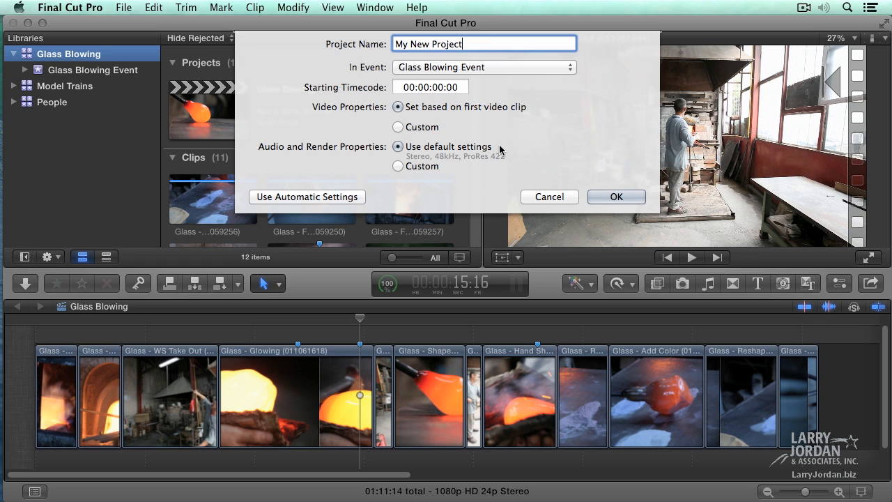
Confirm the dialog so My New Project appears empty in the Projects list.
left_click(616, 197)
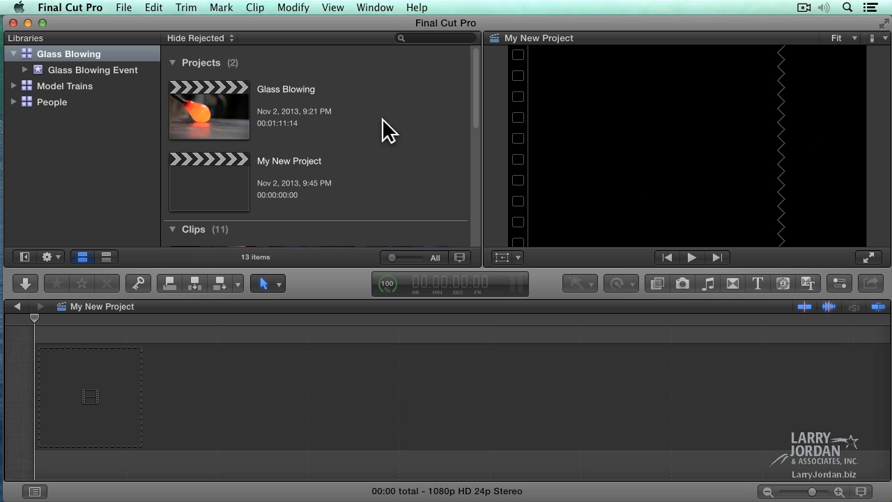
mouse_move(203, 91)
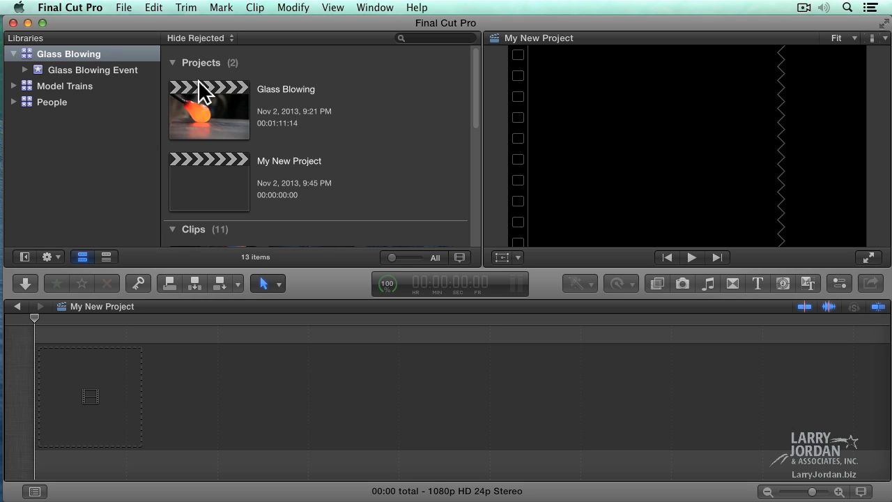
left_click(93, 69)
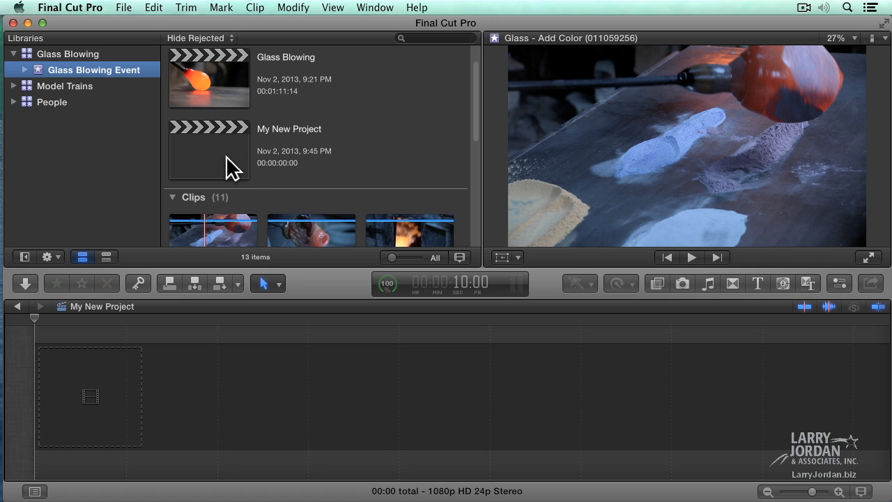
mouse_move(290, 108)
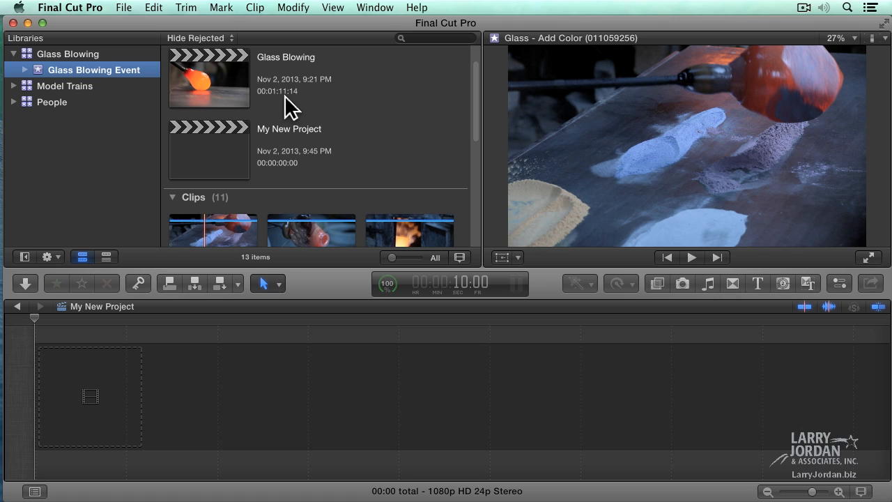
mouse_move(262, 146)
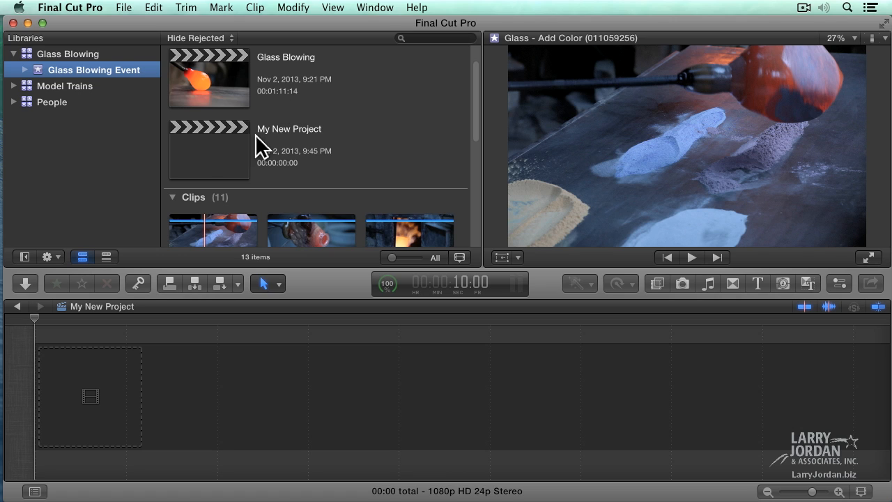
mouse_move(215, 167)
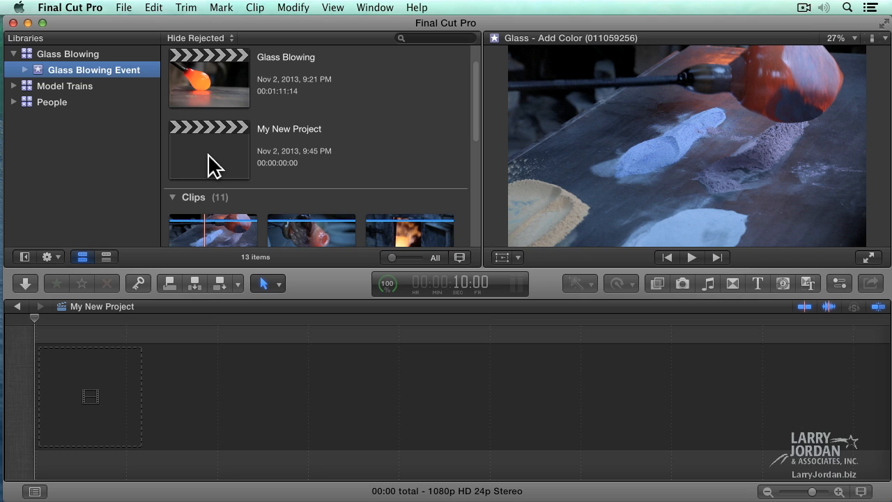
Rename the project to 'Second Project', then 'My First Project', then start typing '2nd Project'.
double_click(289, 128)
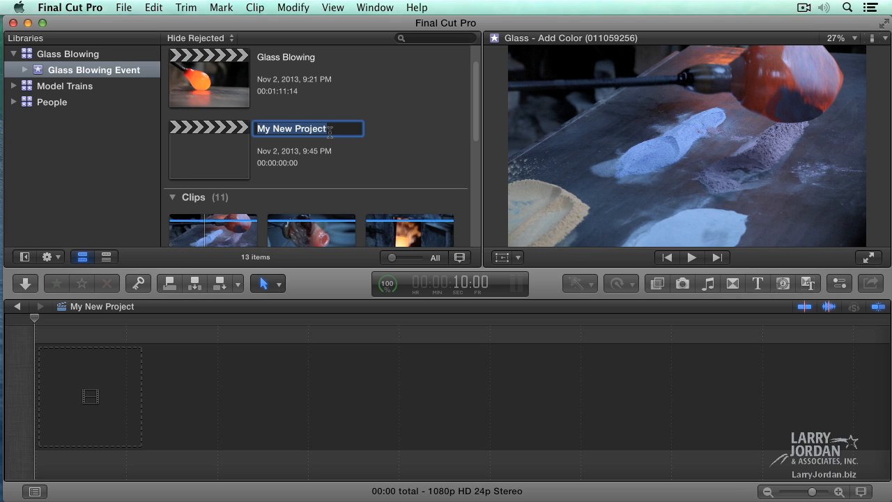
type("Second Project")
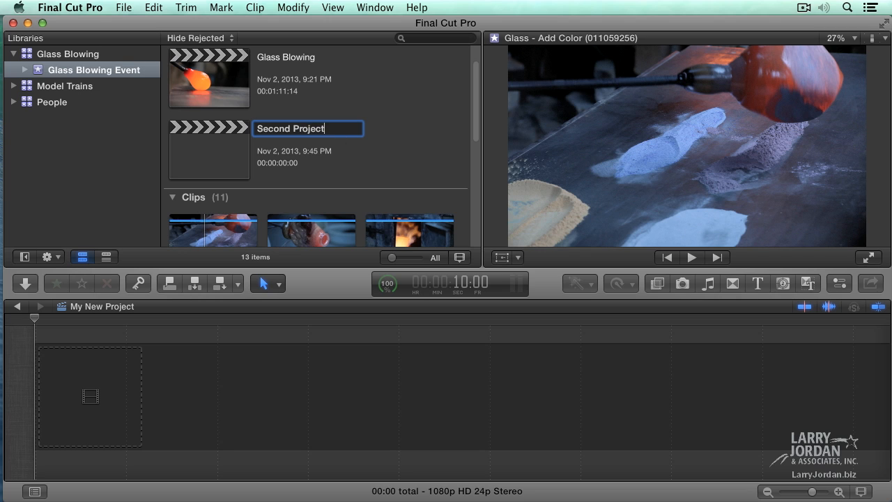
key("Return")
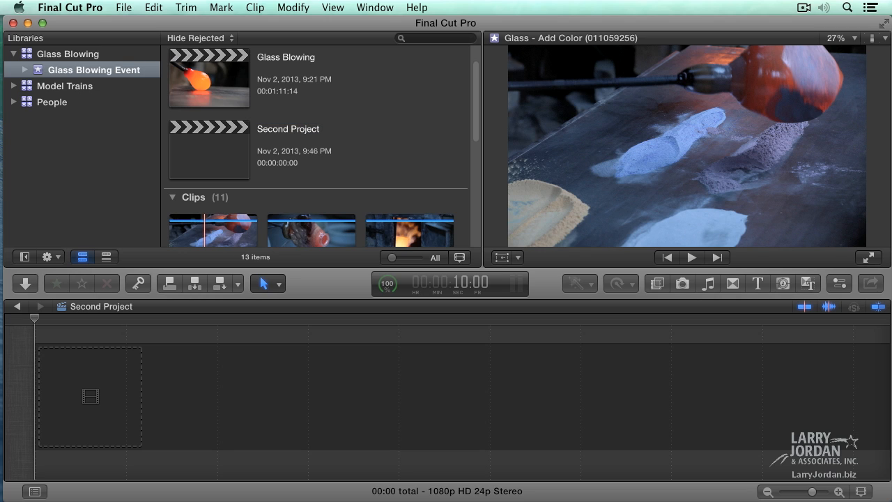
double_click(288, 129)
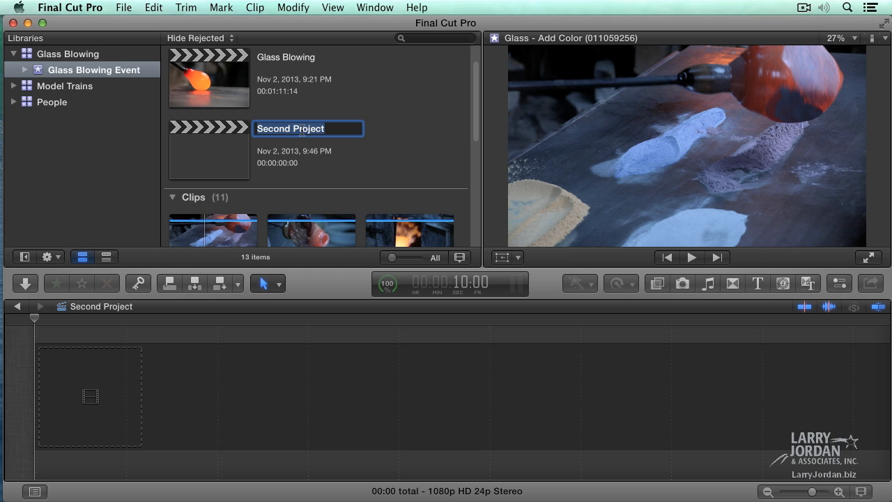
type("My")
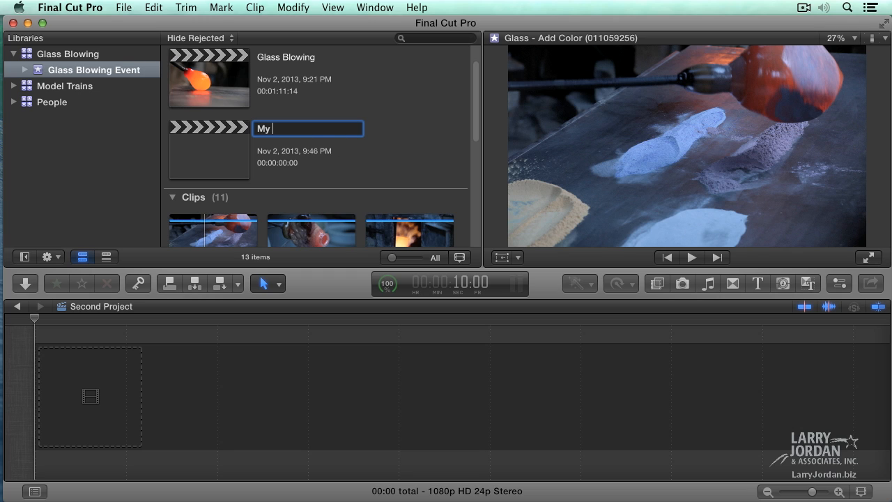
type("First Projec")
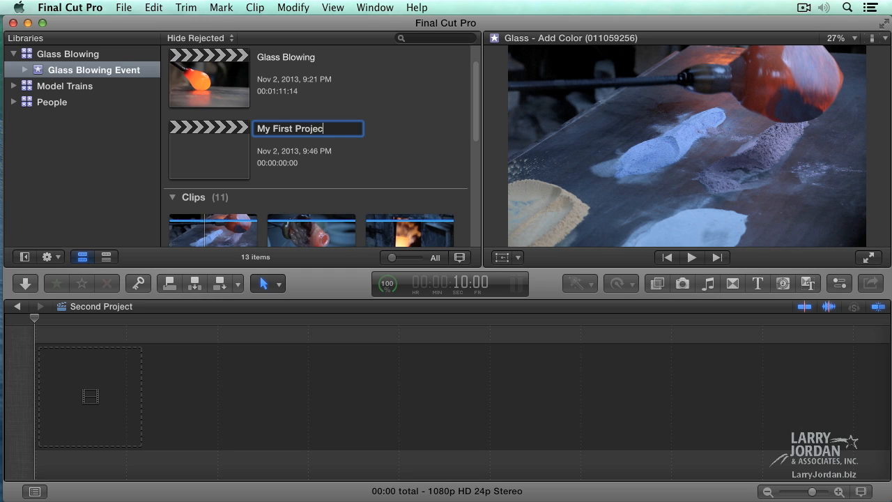
key("Return")
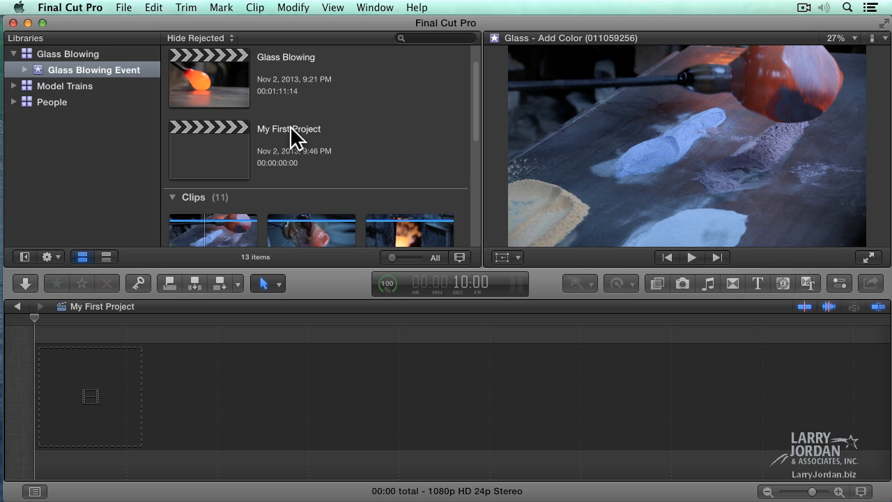
type("2nd Pro")
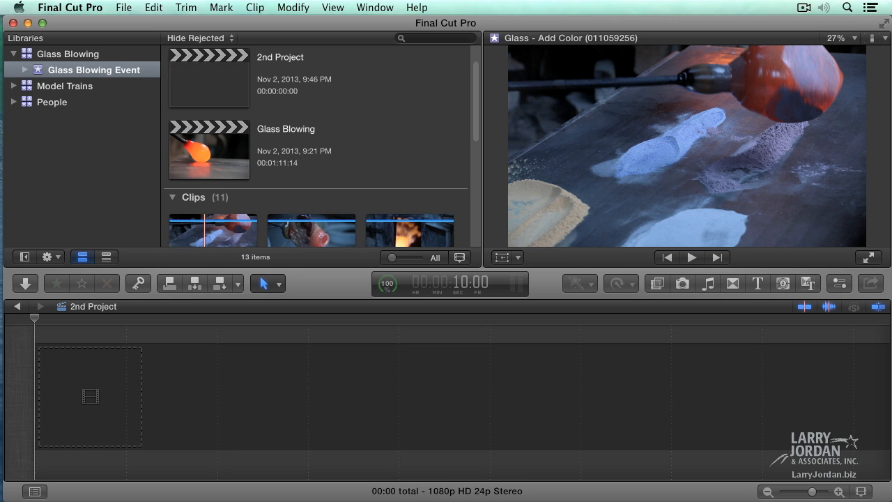
mouse_move(337, 77)
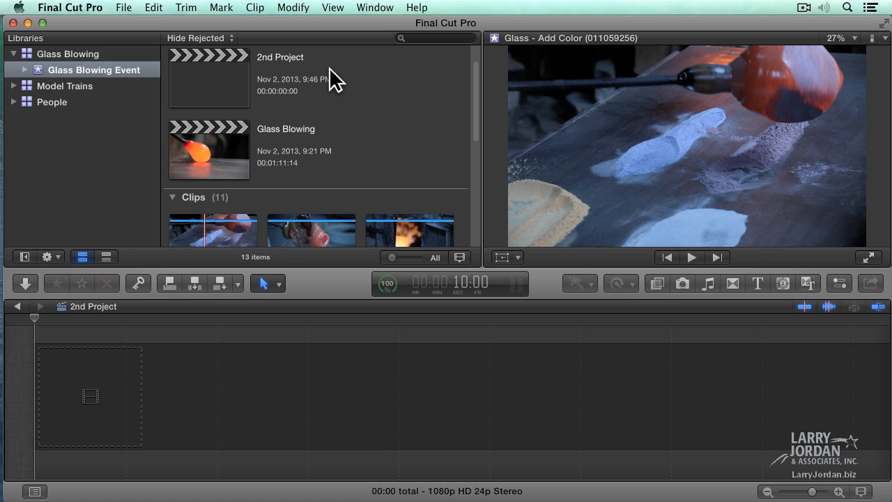
mouse_move(55, 282)
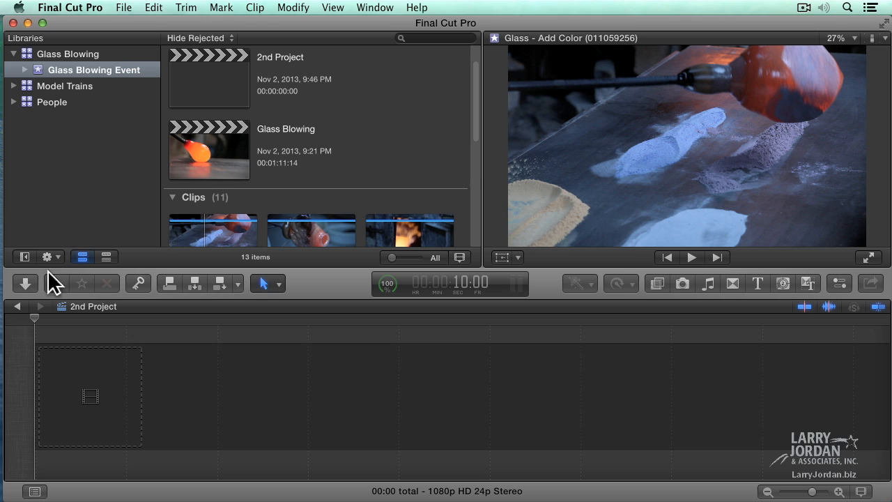
Dismiss the Action menu unchanged and rename the project to 'My Second Project'.
left_click(46, 256)
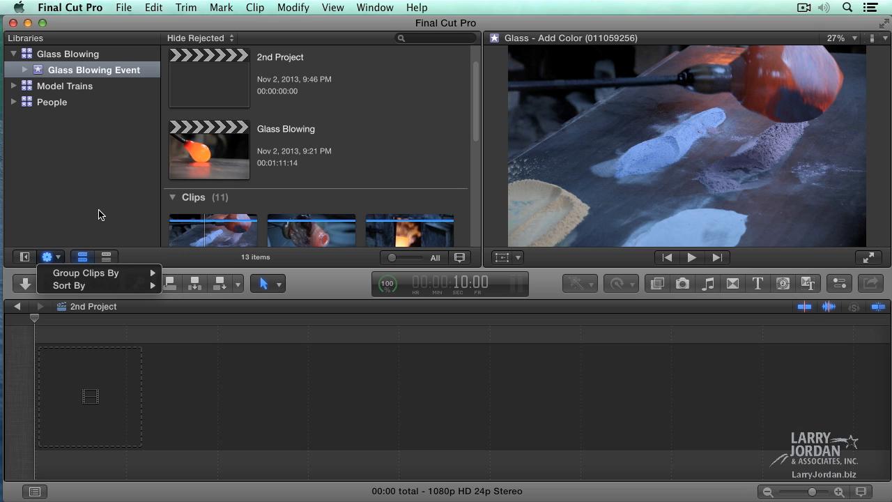
left_click(281, 67)
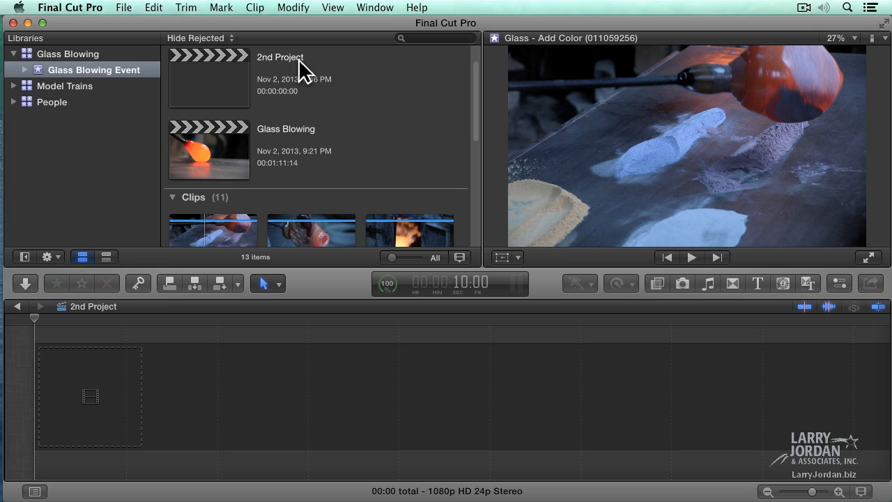
double_click(281, 55)
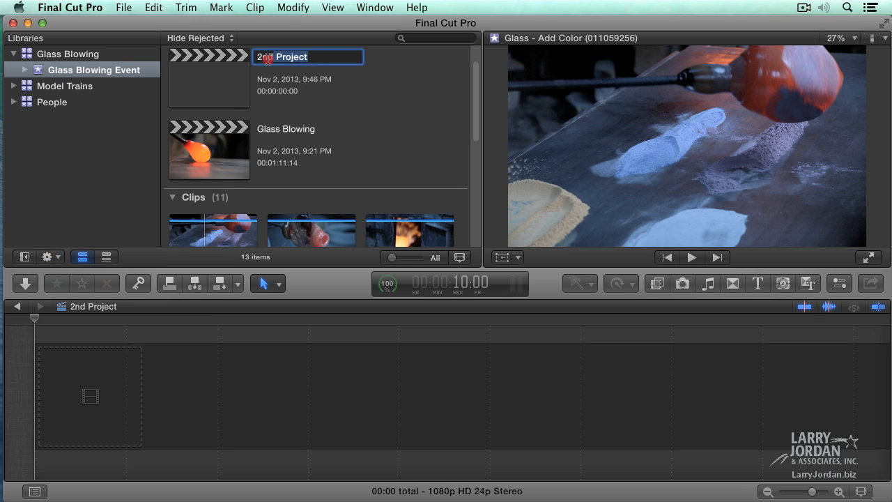
type("My")
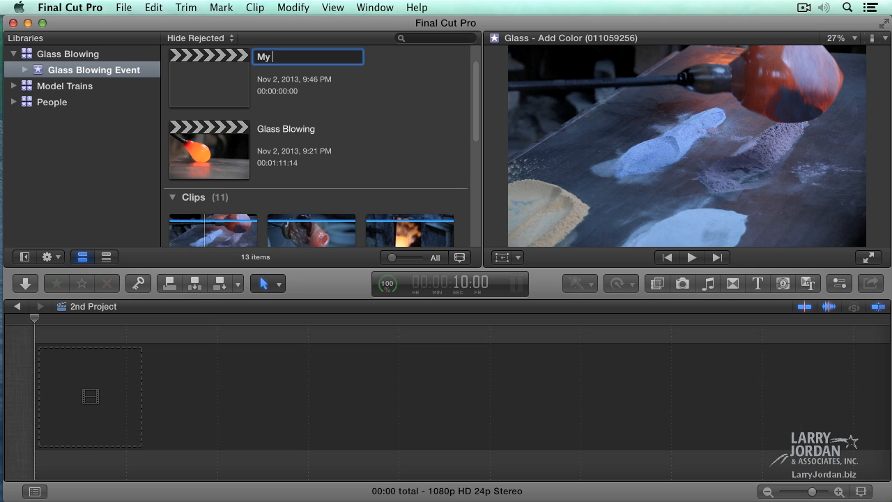
type("Second Project")
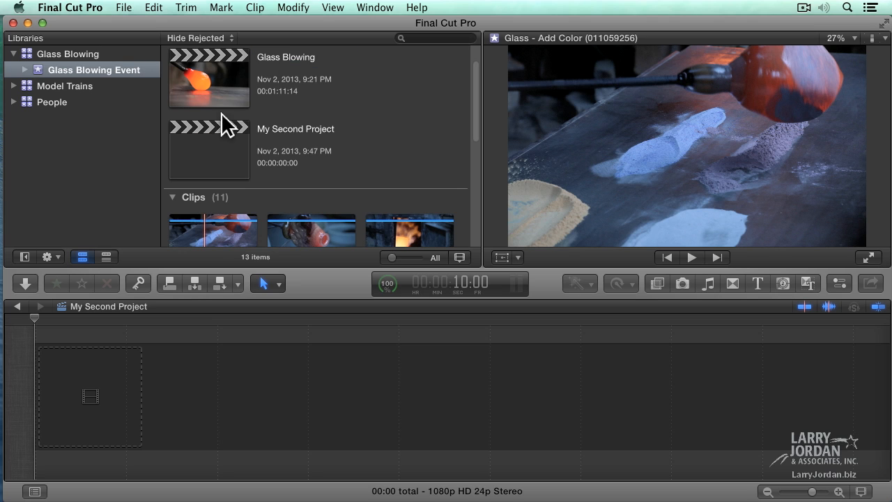
mouse_move(350, 158)
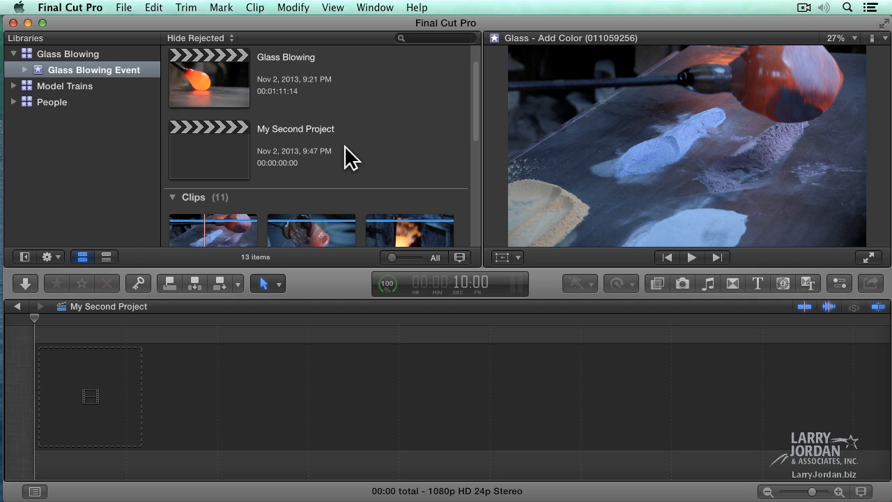
Load Glass Blowing and then My Second Project into the timeline.
left_click(209, 78)
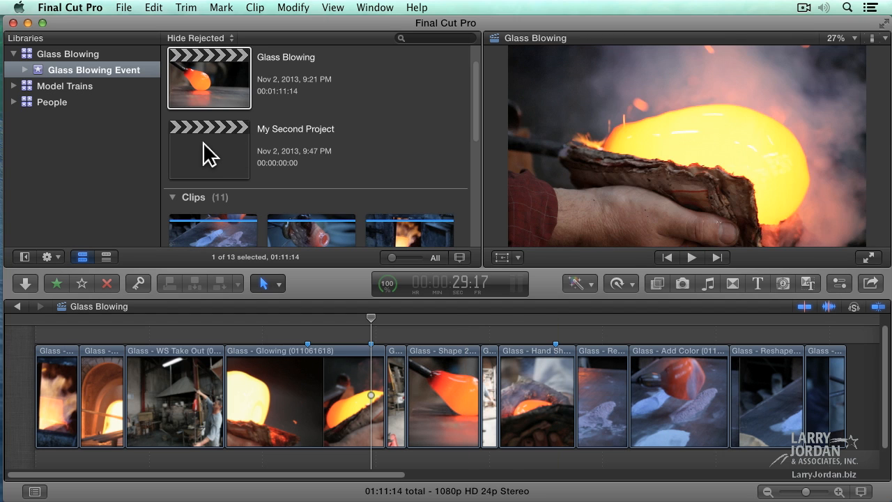
left_click(210, 150)
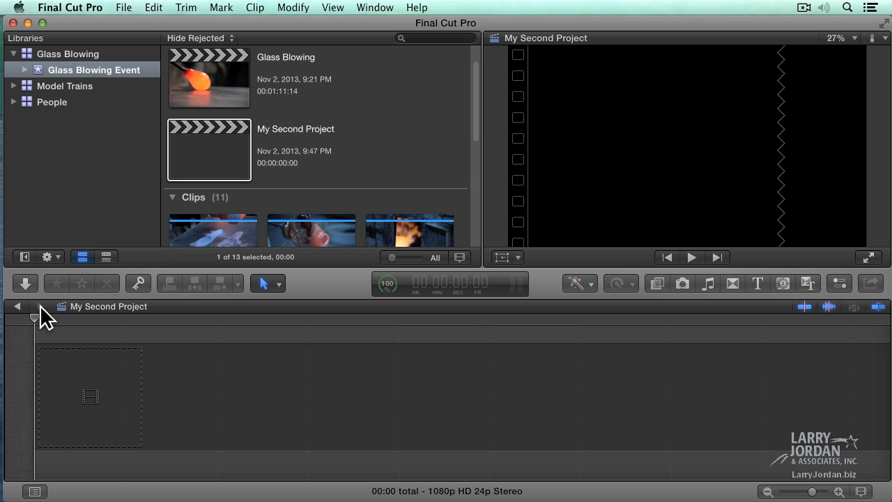
mouse_move(48, 322)
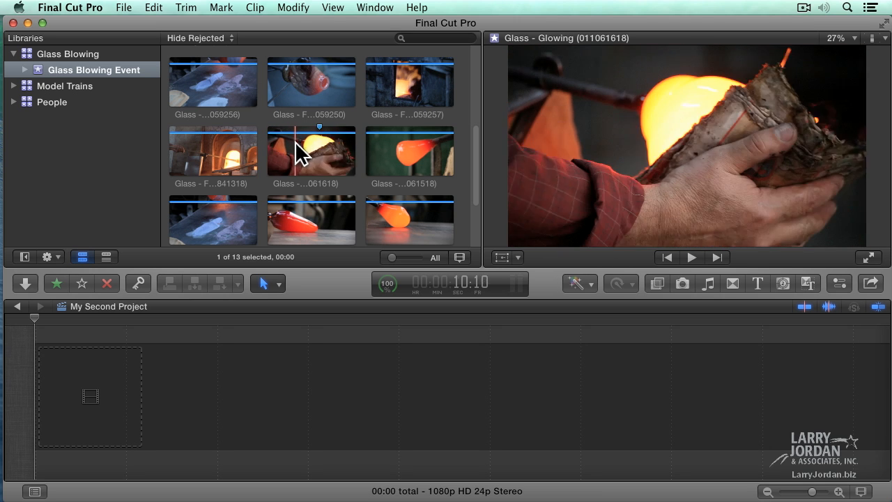
mouse_move(299, 151)
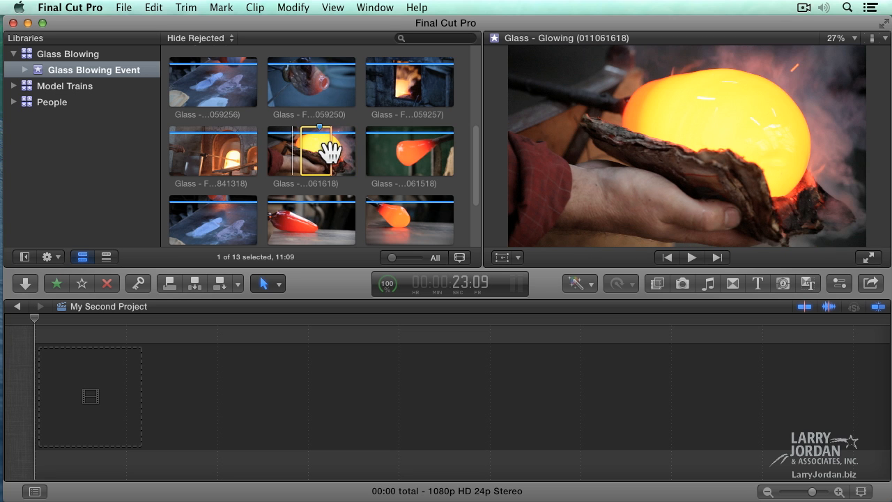
mouse_move(311, 151)
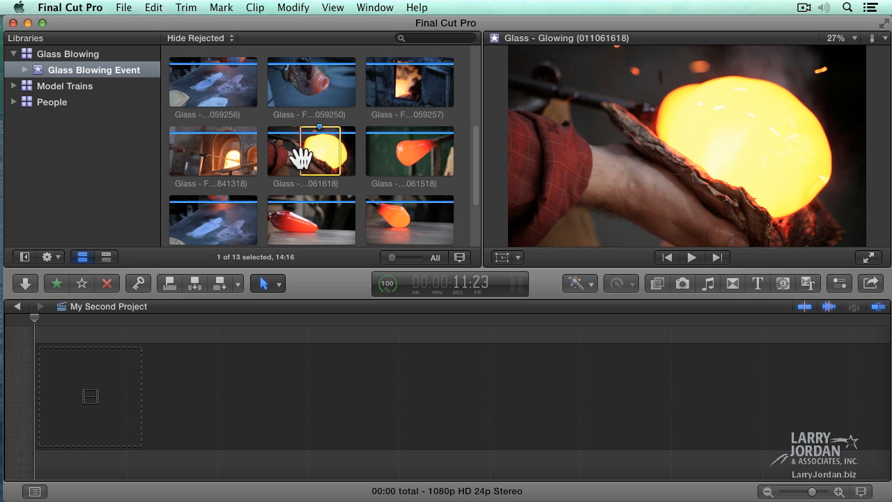
mouse_move(313, 196)
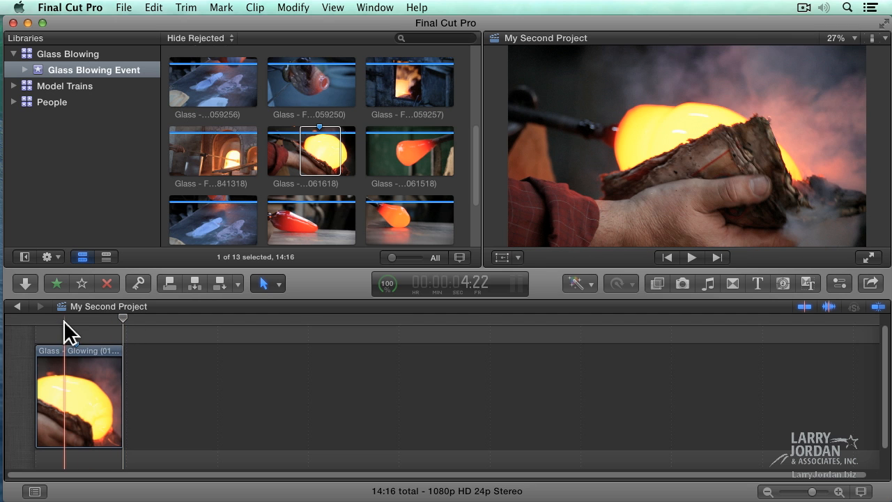
Play the added clip forward and backward with Space, J and K, returning the playhead near the start.
key("space")
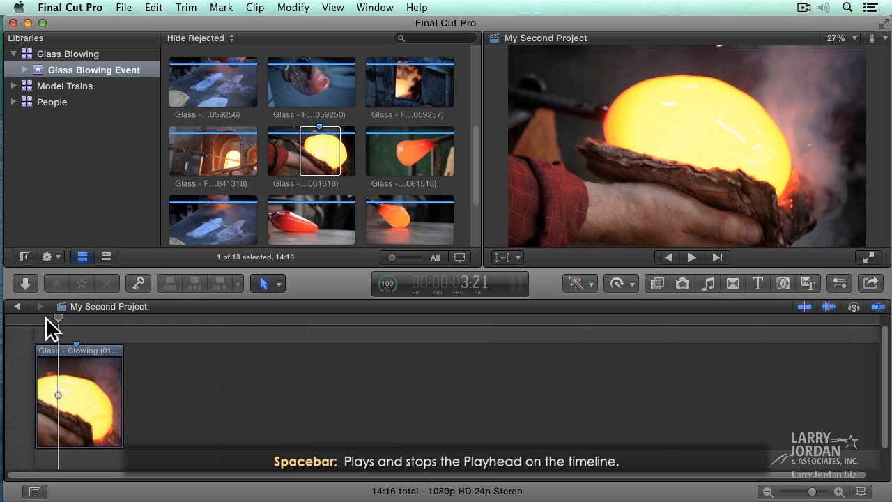
left_click(691, 257)
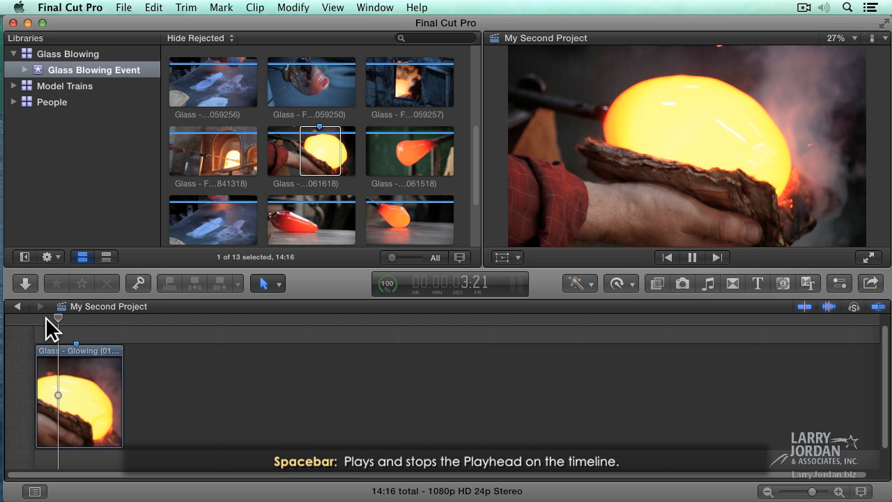
key("shift+space")
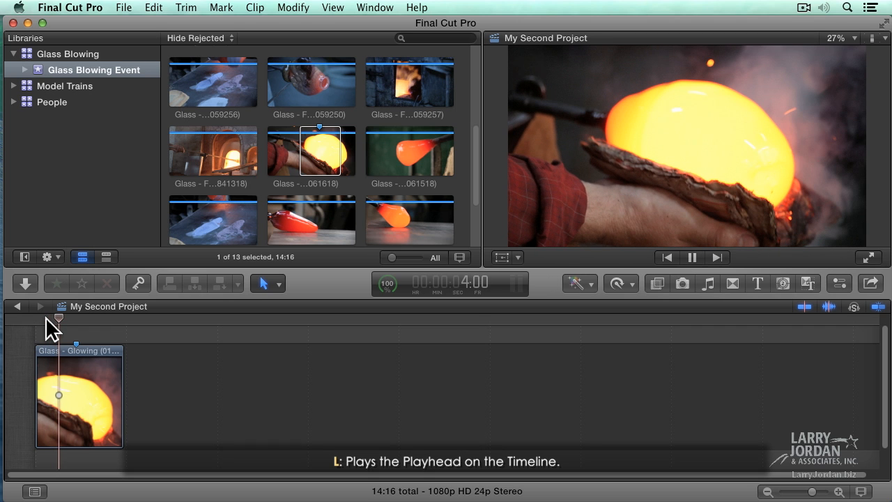
key("k")
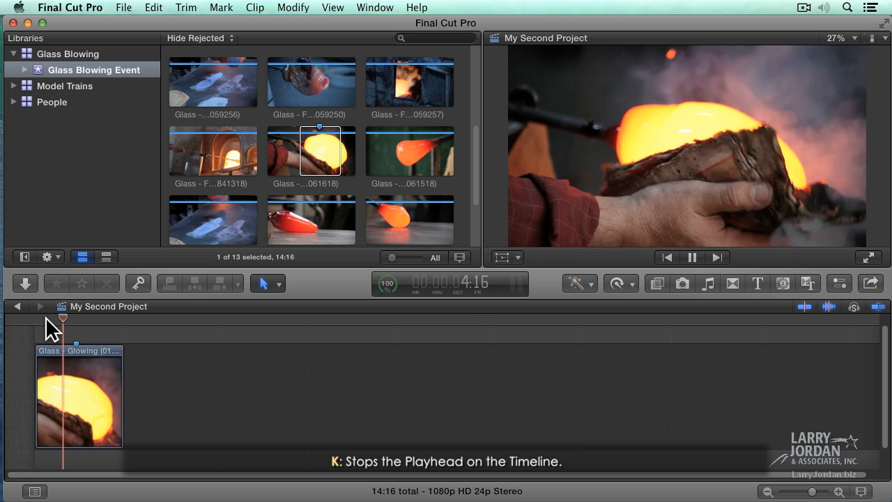
key("j")
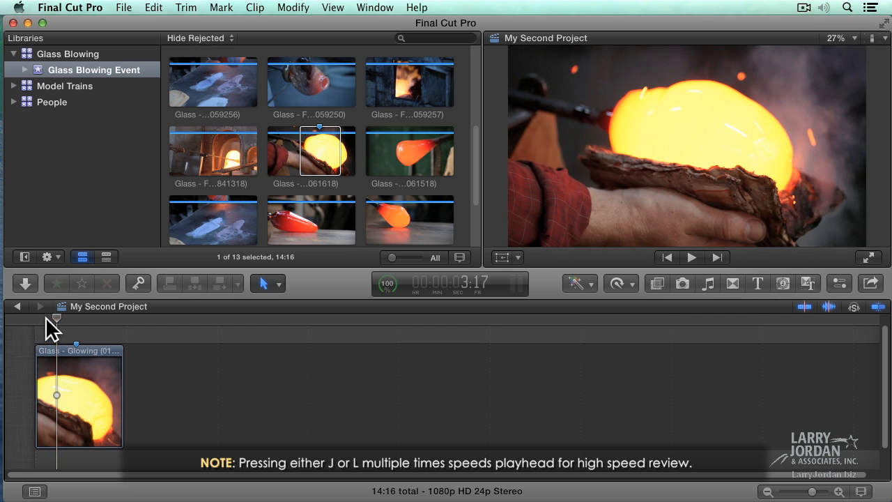
left_click(691, 257)
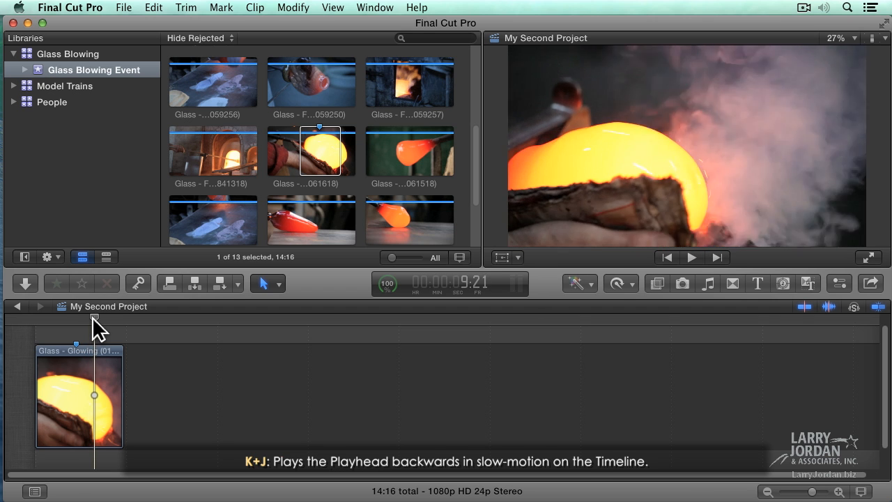
left_click_drag(95, 321, 86, 321)
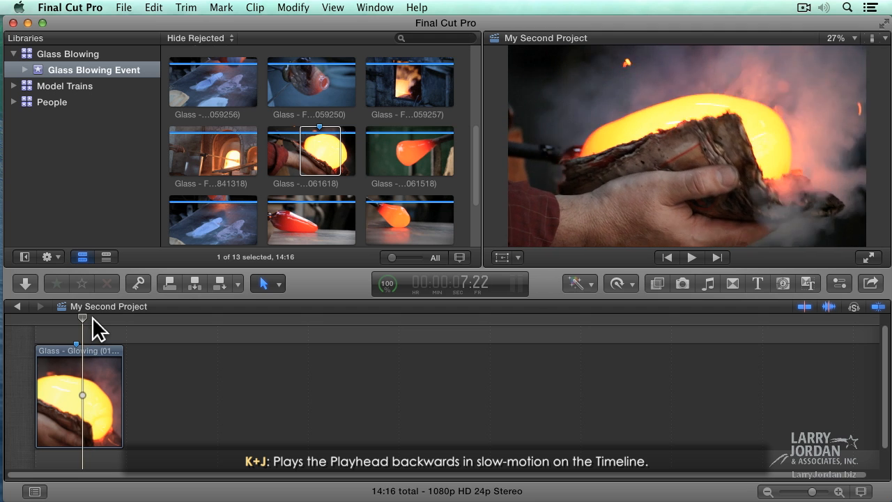
key("j")
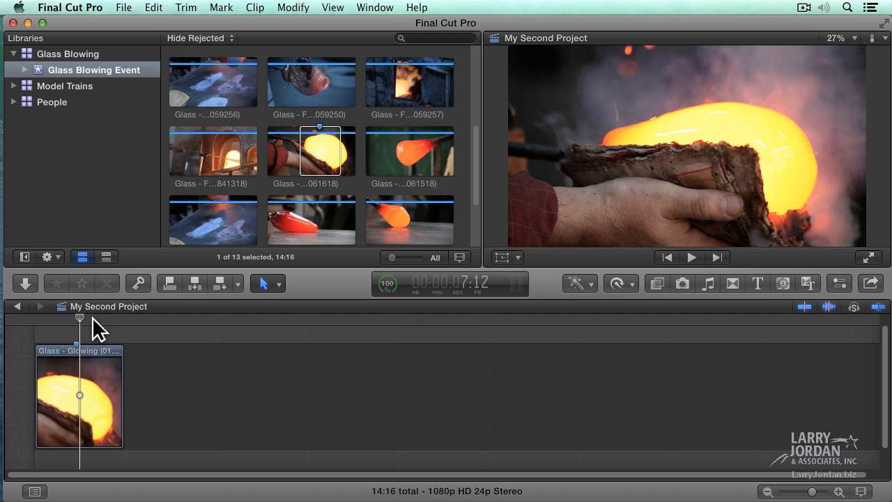
left_click(692, 256)
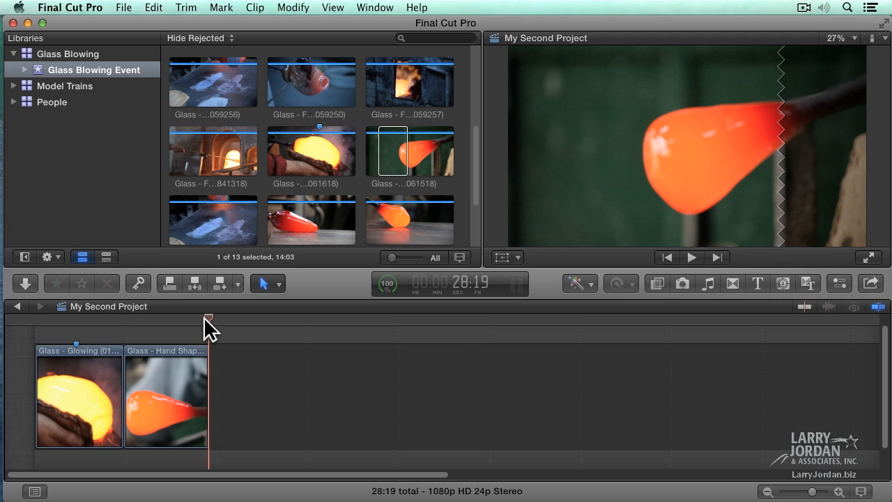
Fit both clips to the timeline width with Shift+Z and scrub the playhead.
key("shift+z")
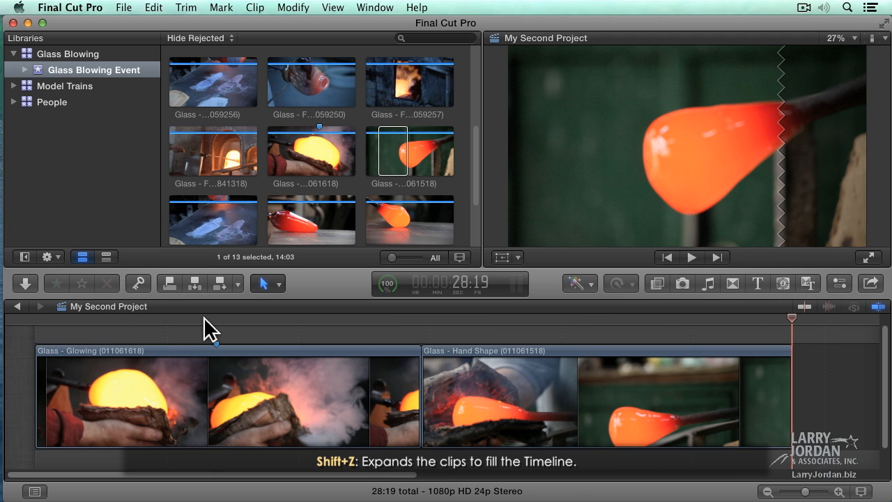
mouse_move(263, 325)
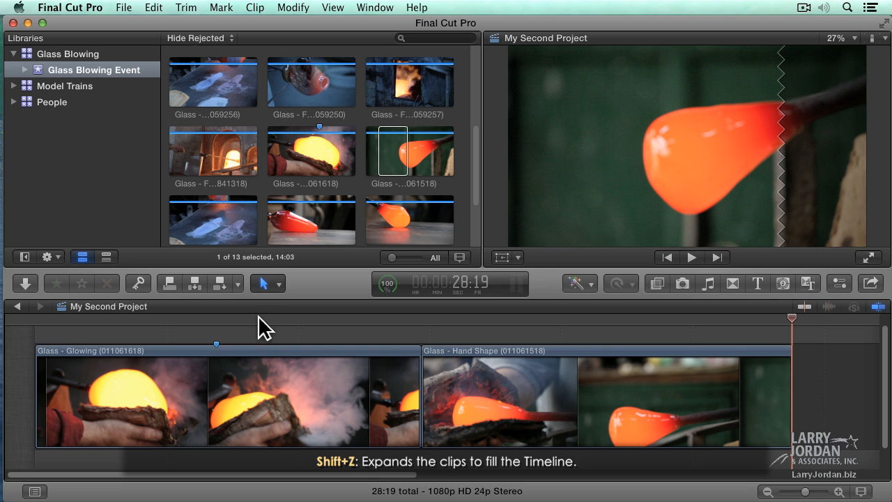
mouse_move(178, 389)
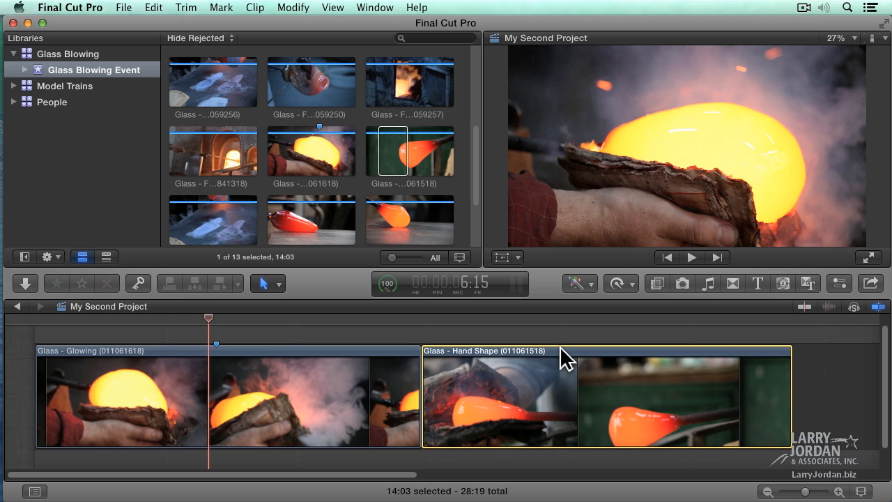
mouse_move(517, 361)
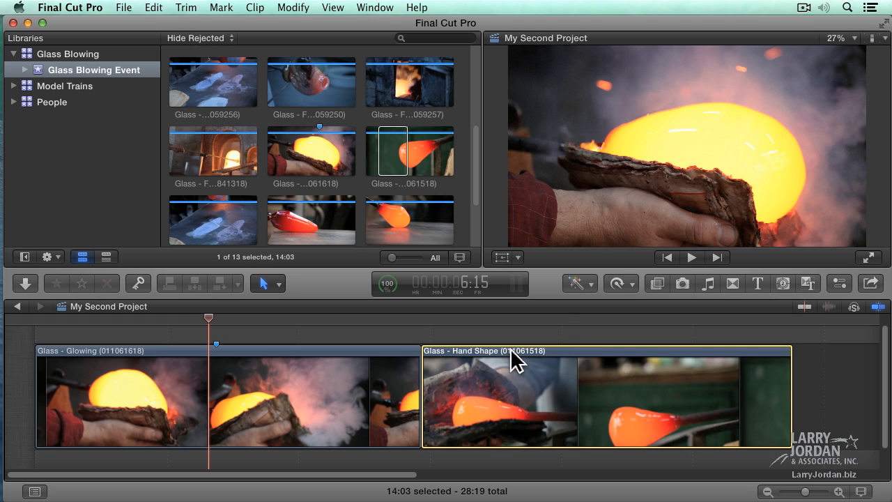
left_click_drag(516, 360, 620, 360)
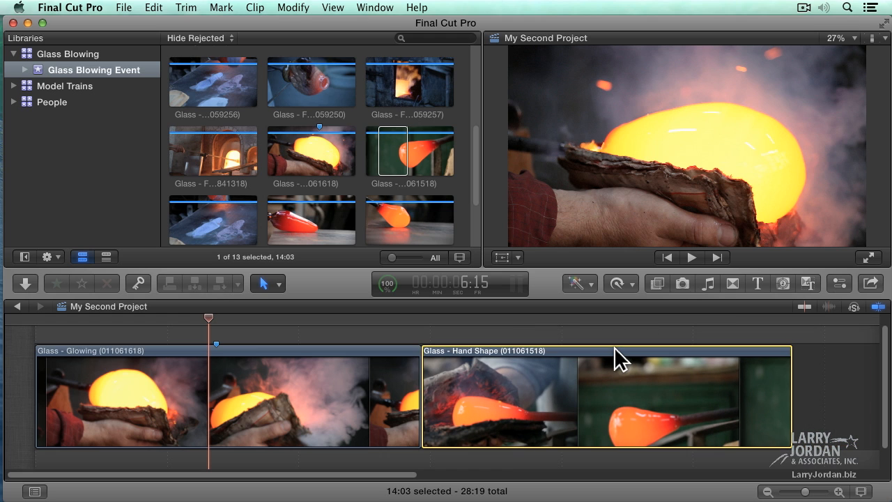
left_click_drag(621, 359, 592, 359)
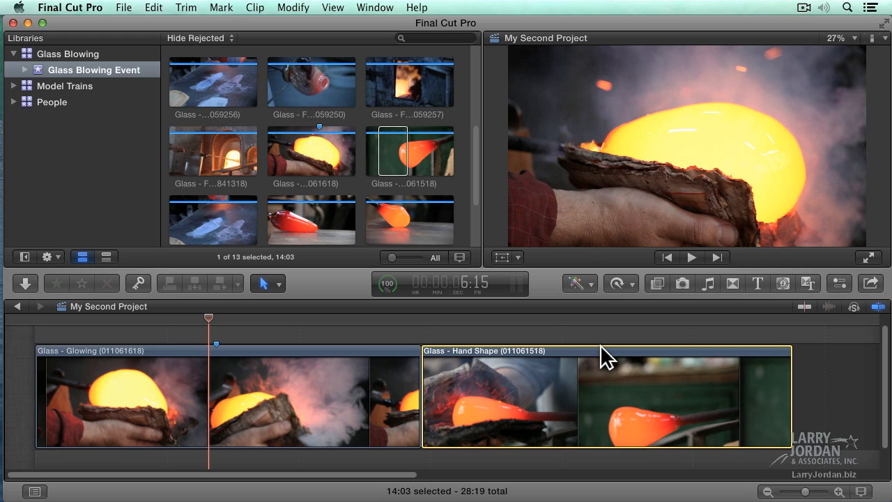
mouse_move(819, 458)
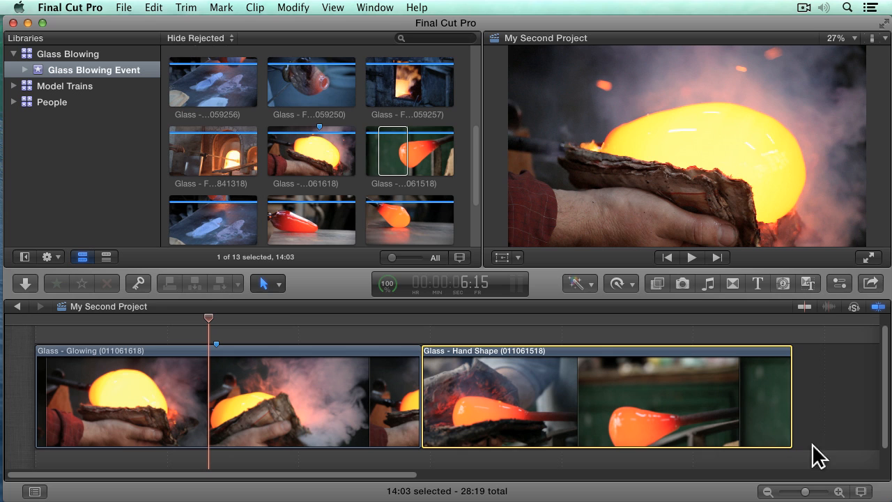
Lower the Clip Height slider in the Clip Appearance popover.
left_click(861, 492)
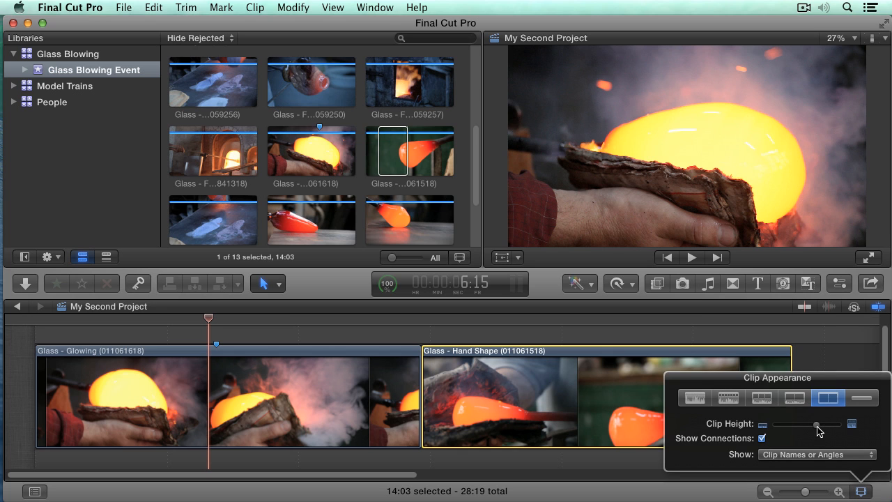
left_click_drag(820, 424, 793, 426)
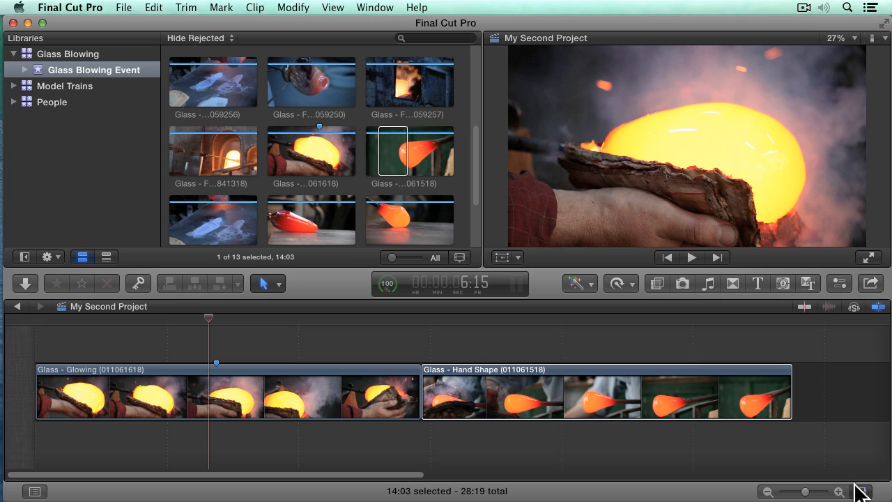
mouse_move(842, 393)
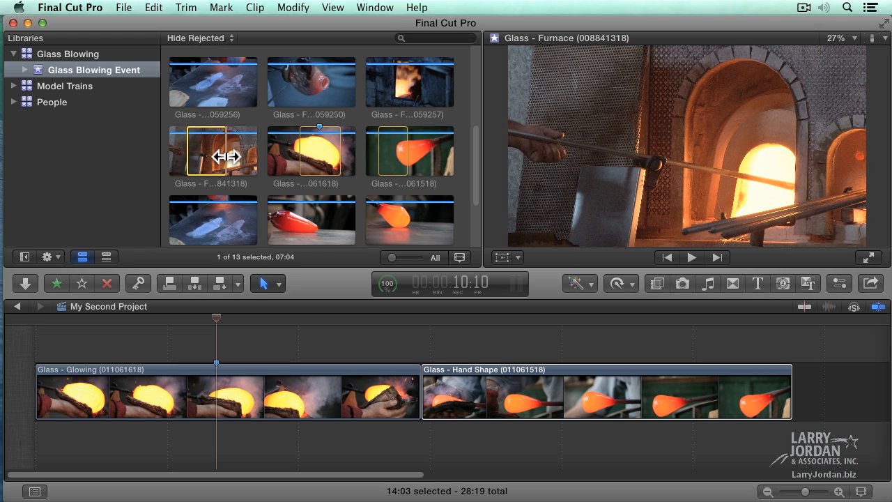
mouse_move(267, 401)
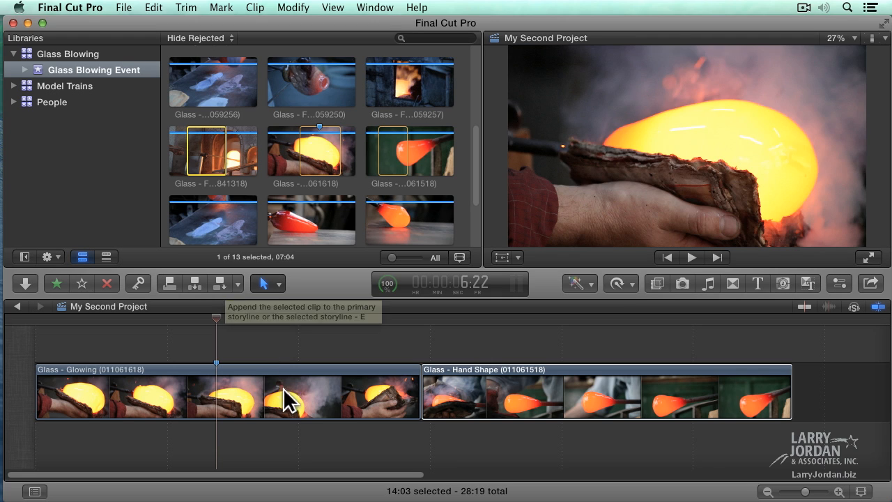
mouse_move(835, 389)
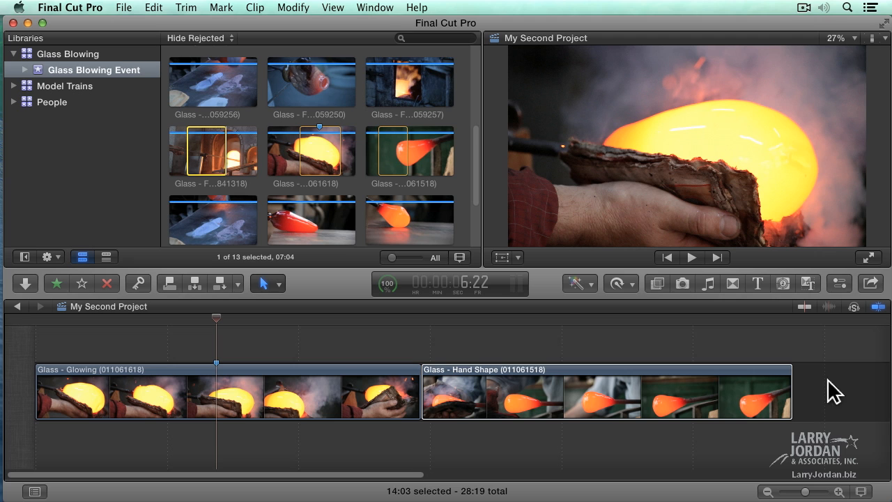
mouse_move(289, 202)
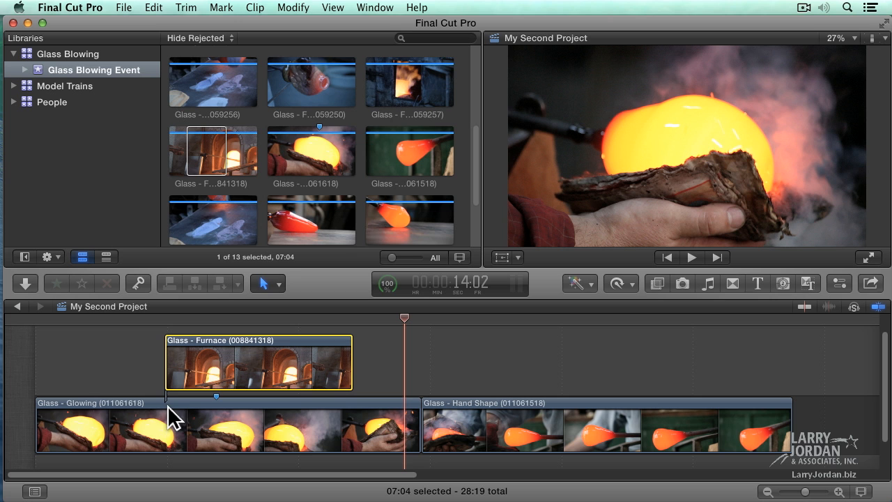
Drag Glass - Glowing with its connected furnace clip after Glass - Hand Shape.
left_click(153, 418)
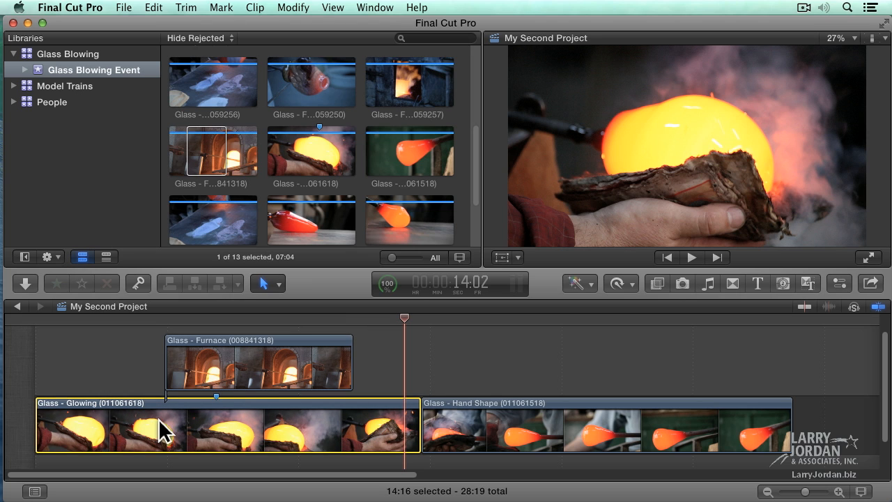
left_click(257, 362)
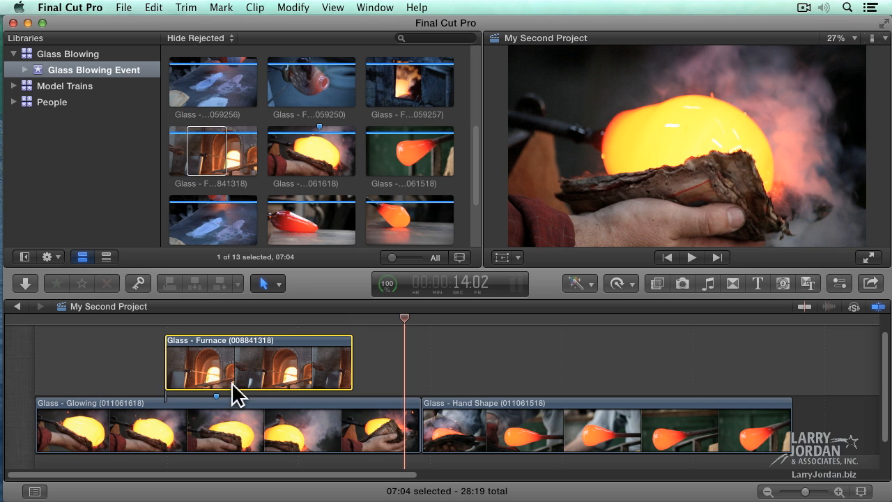
left_click_drag(258, 362, 565, 356)
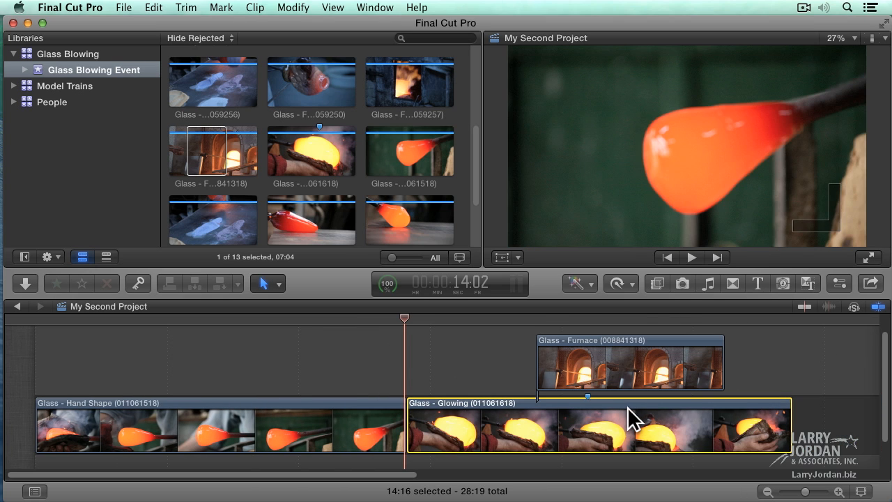
mouse_move(613, 418)
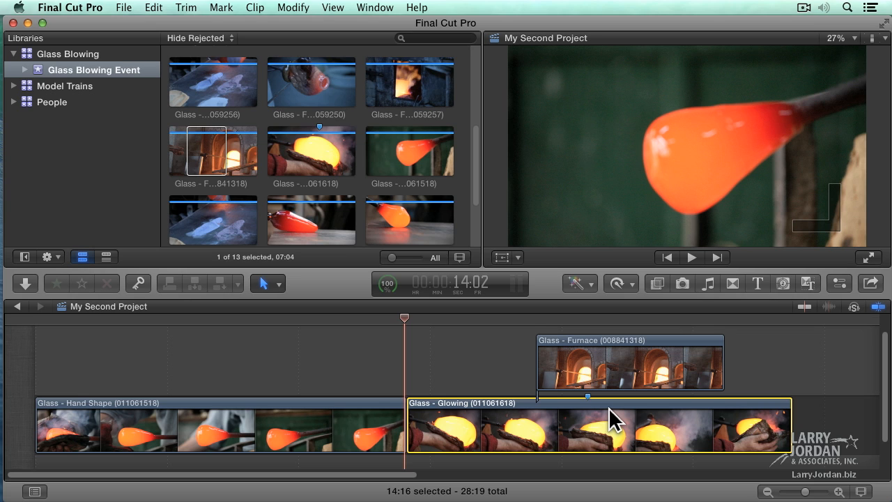
mouse_move(640, 379)
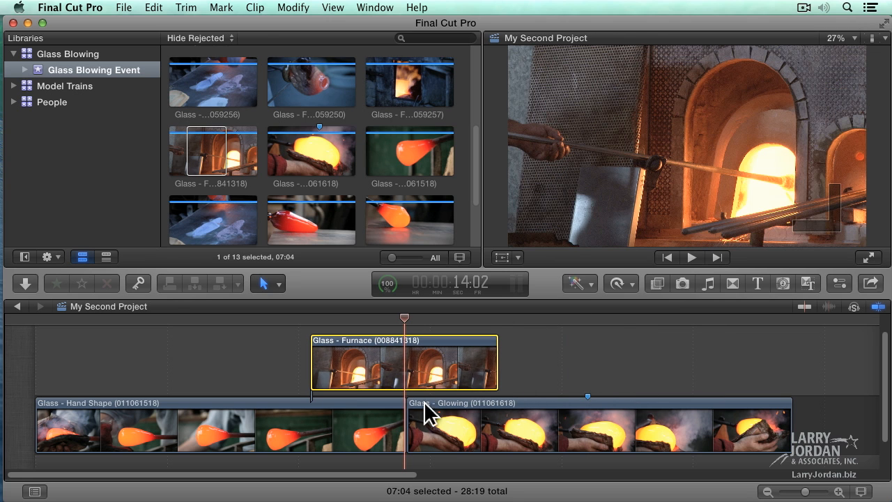
mouse_move(452, 371)
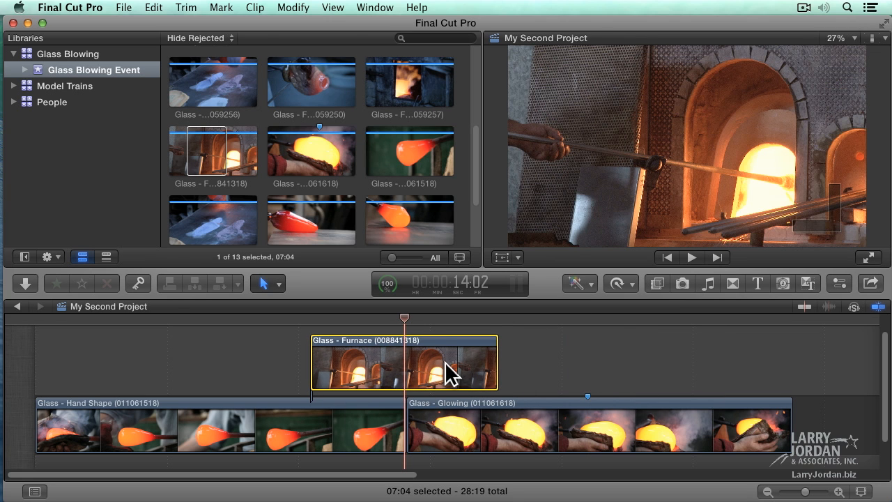
mouse_move(430, 365)
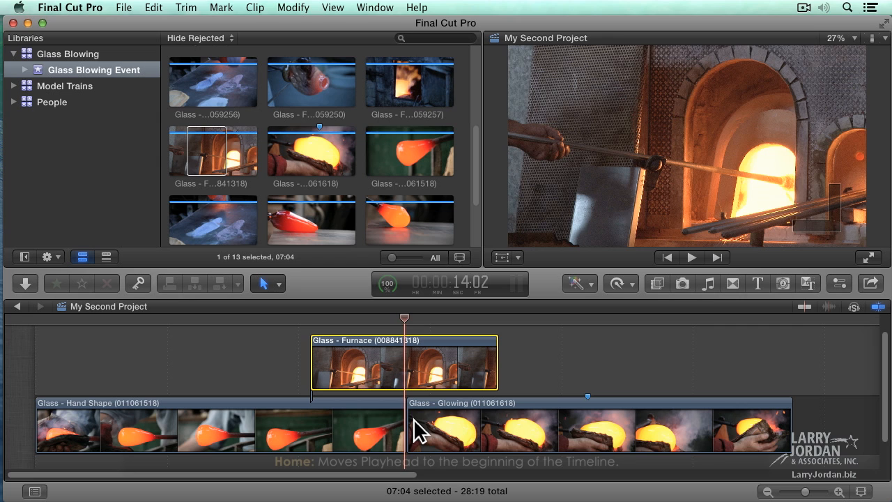
Jump the playhead to the project start, end, and back a clip with Home, End and arrow keys.
key("home")
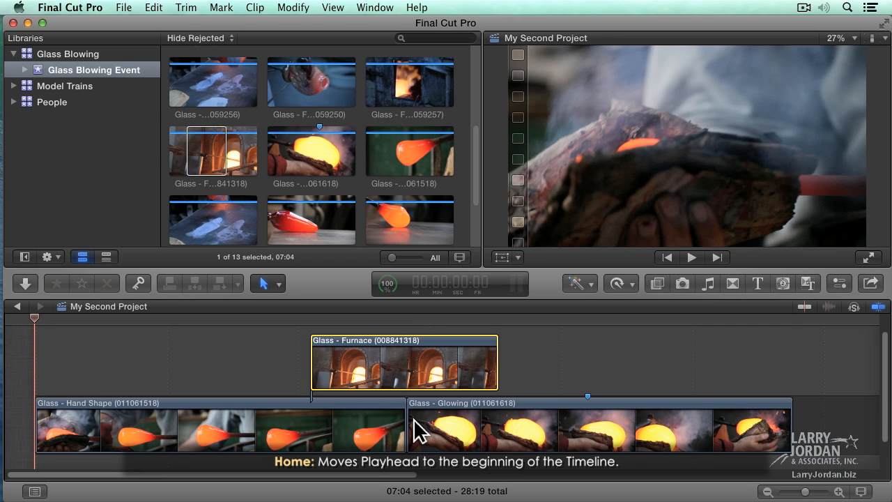
key("End")
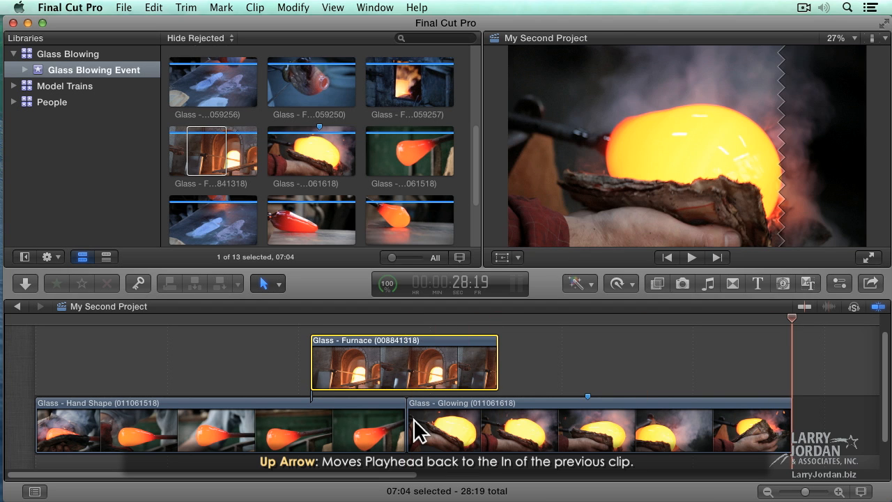
key("Down")
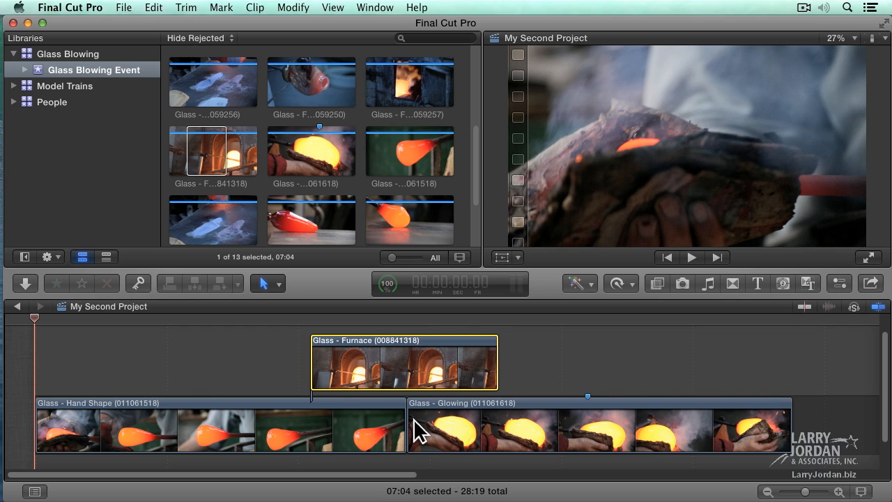
mouse_move(753, 411)
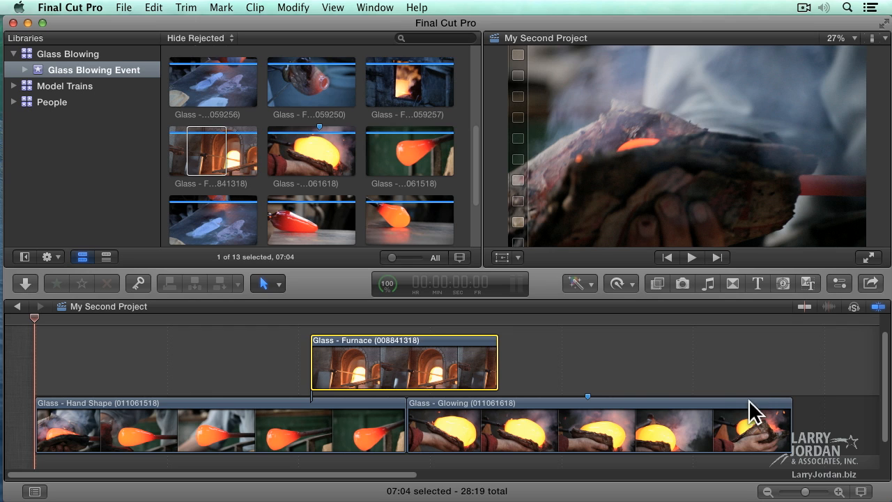
mouse_move(834, 407)
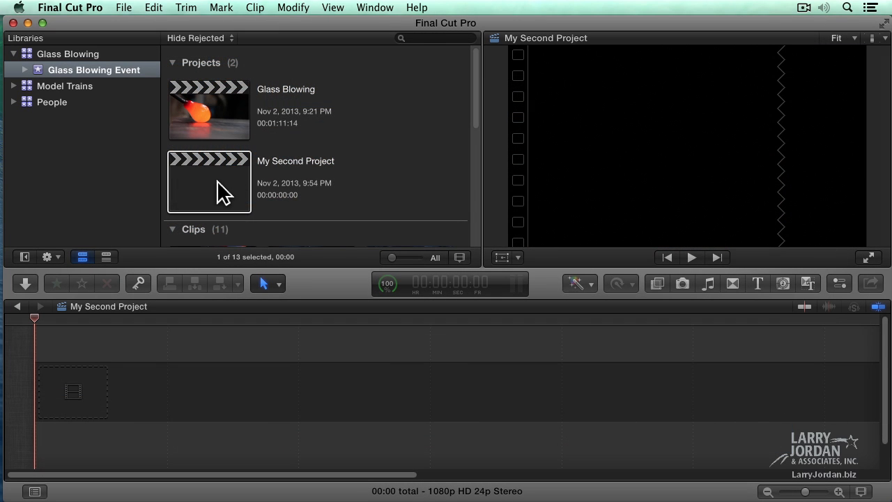
Reveal the shortcut menu for My Second Project in the Projects list, showing Move to Trash.
right_click(209, 181)
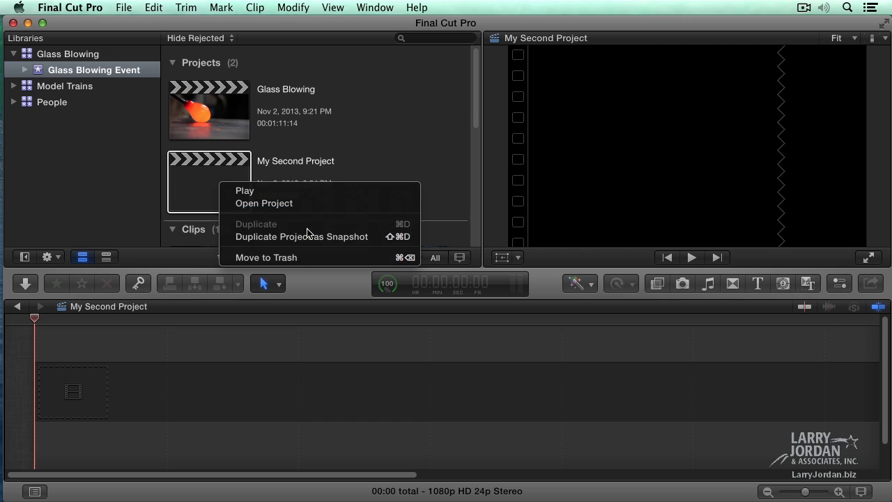